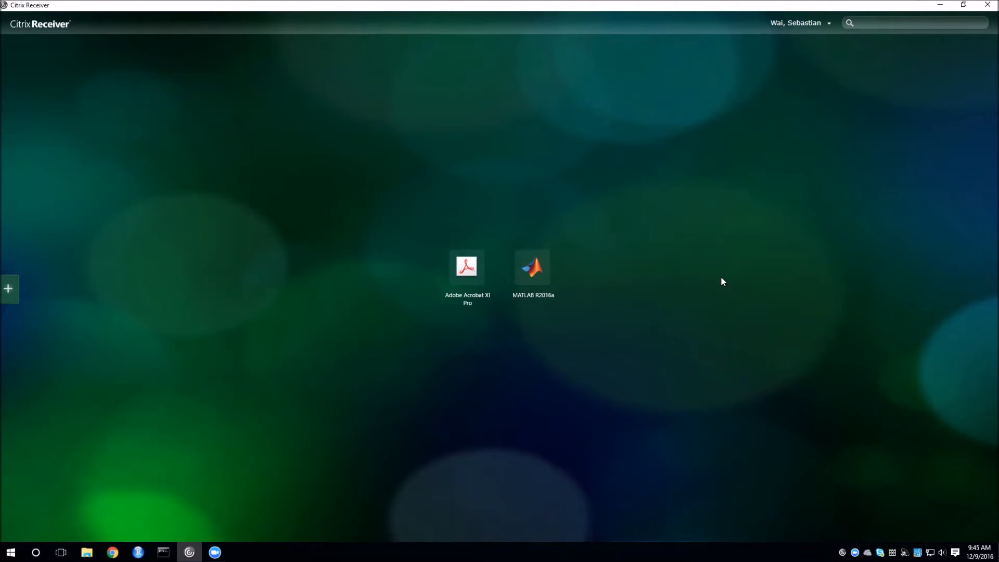
mouse_move(731, 274)
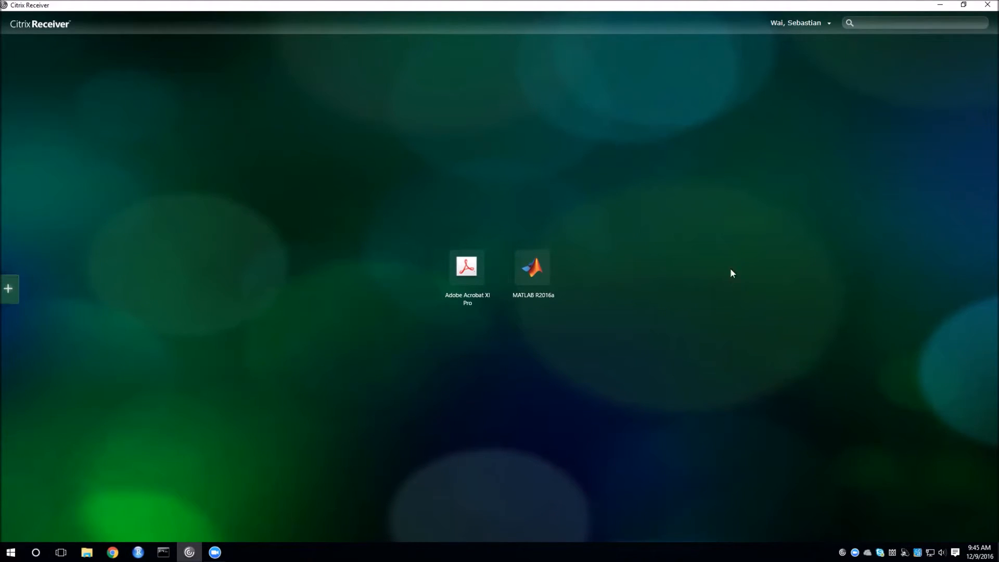
mouse_move(362, 109)
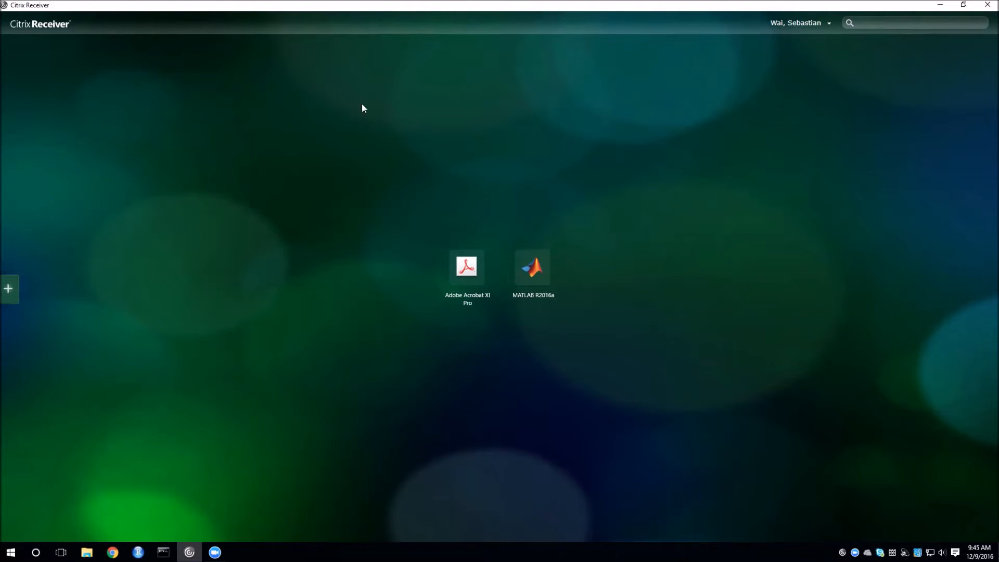
mouse_move(436, 351)
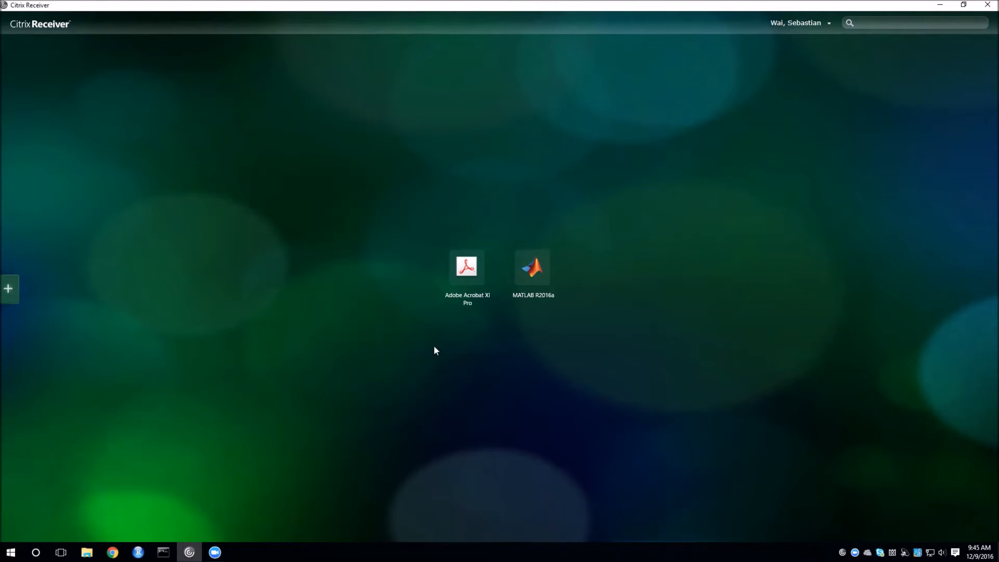
mouse_move(667, 291)
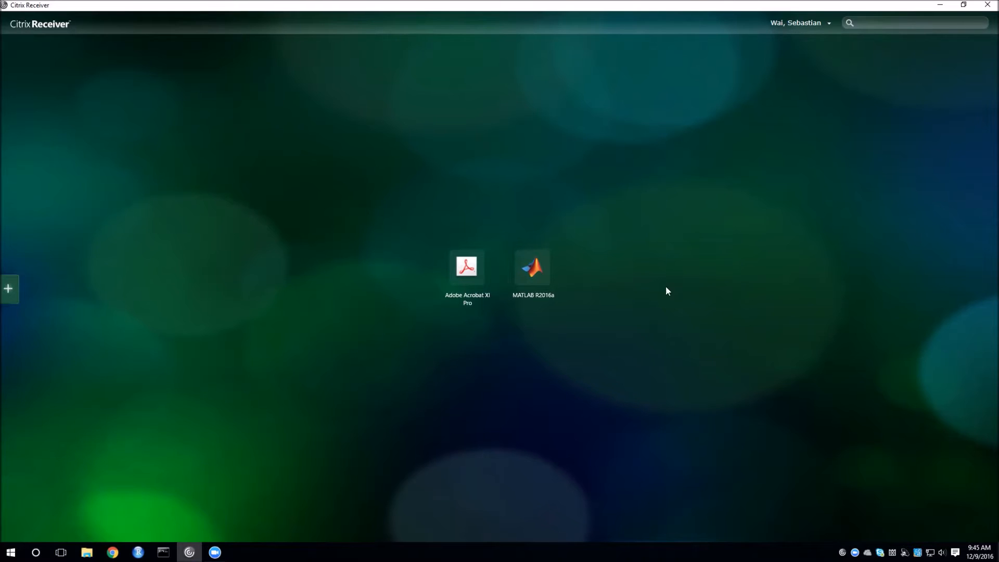
mouse_move(678, 309)
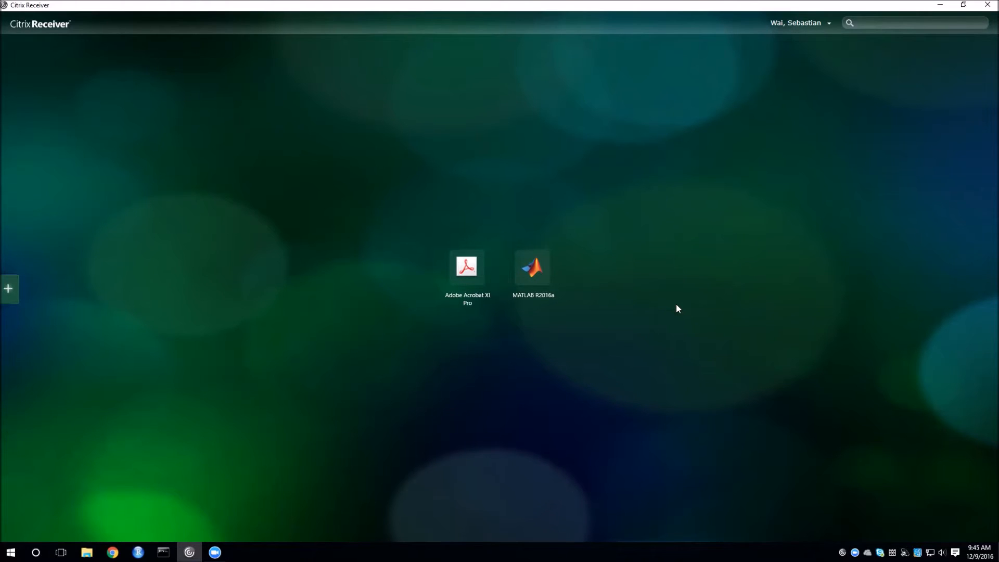
mouse_move(693, 296)
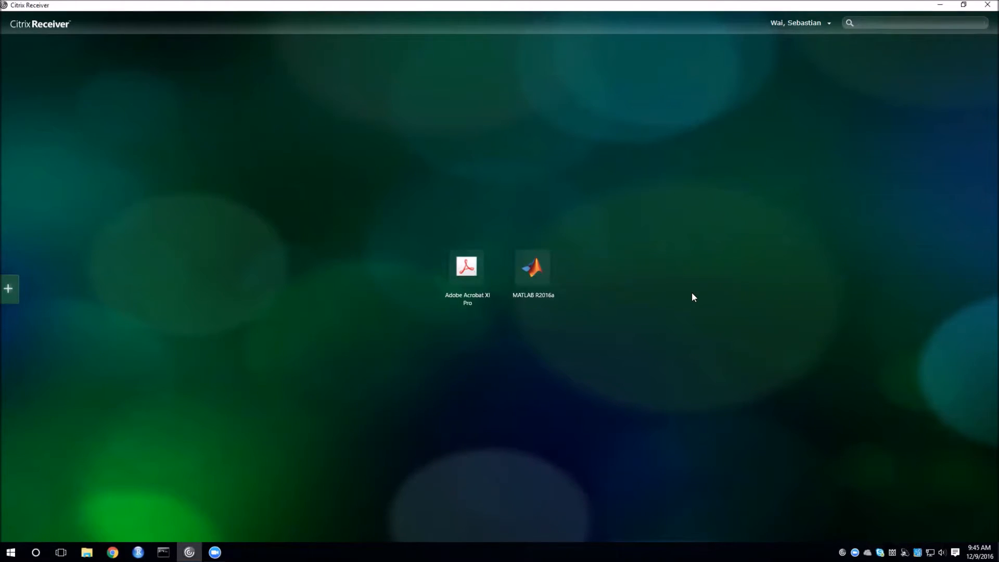
mouse_move(896, 39)
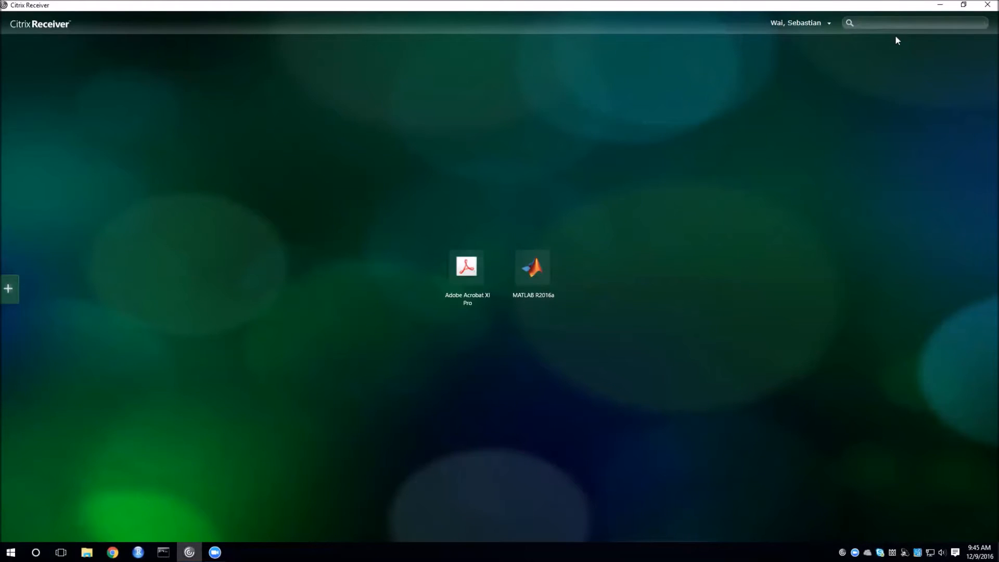
Step: Search the Citrix Receiver app list for 'stata' to find StataSE 14
type("sta")
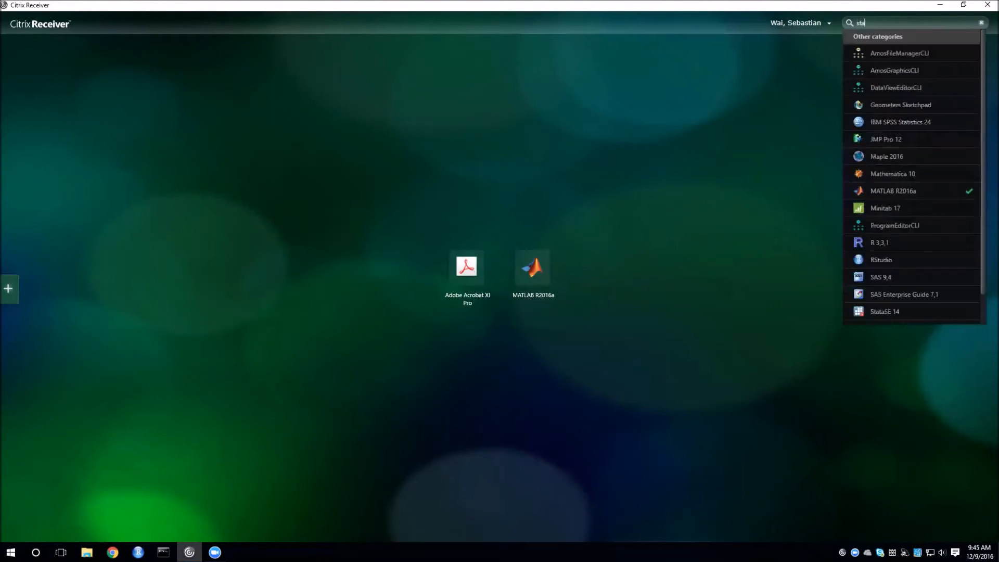
type("a")
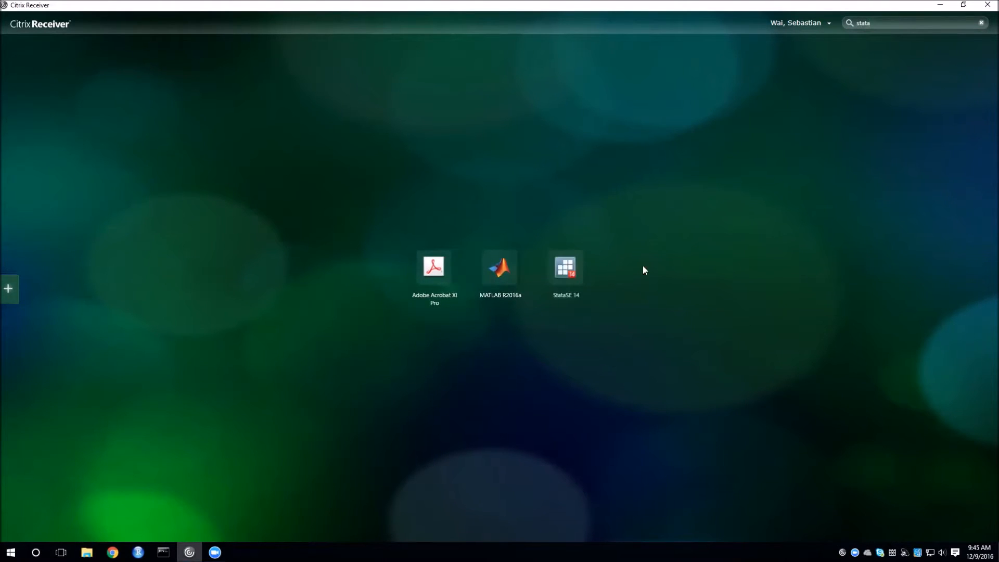
mouse_move(594, 296)
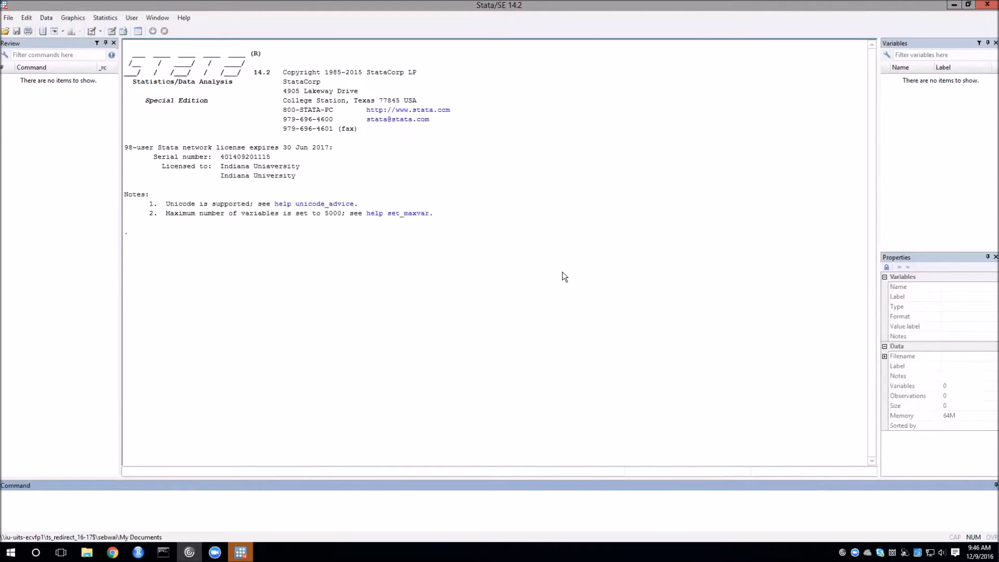
mouse_move(579, 267)
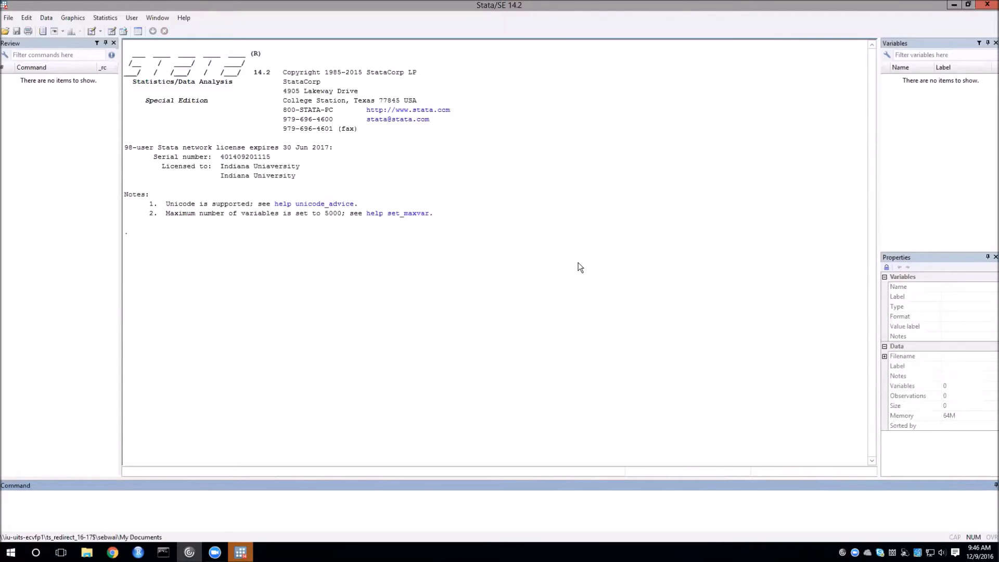
mouse_move(572, 260)
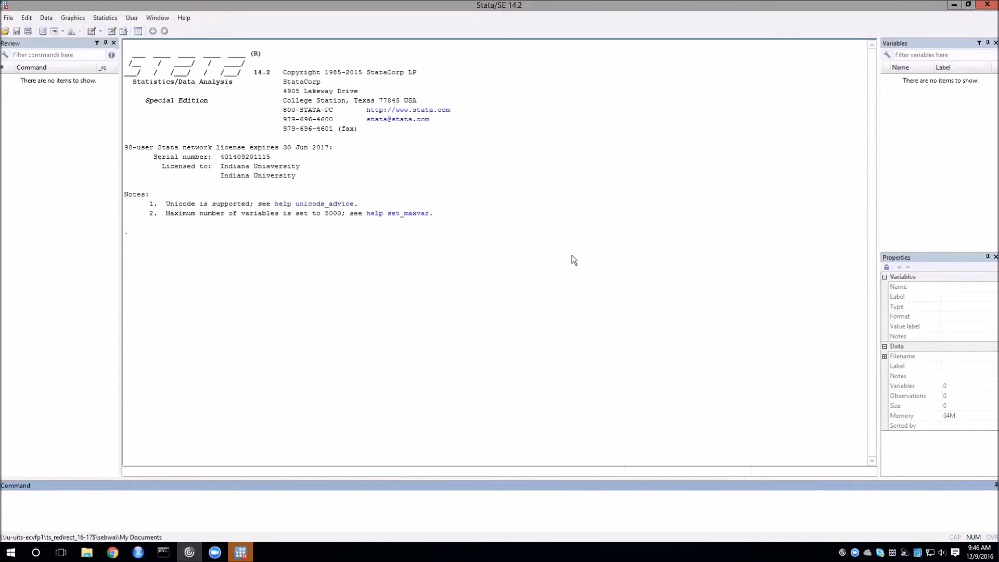
mouse_move(522, 251)
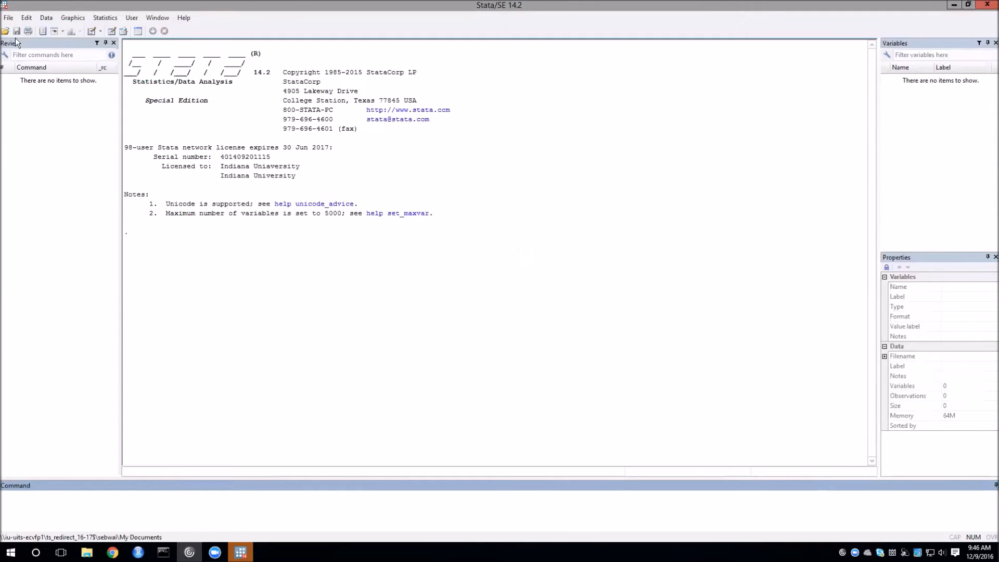
Step: Start File > Change Working Directory to bring up the Browse For Folder dialog
left_click(8, 18)
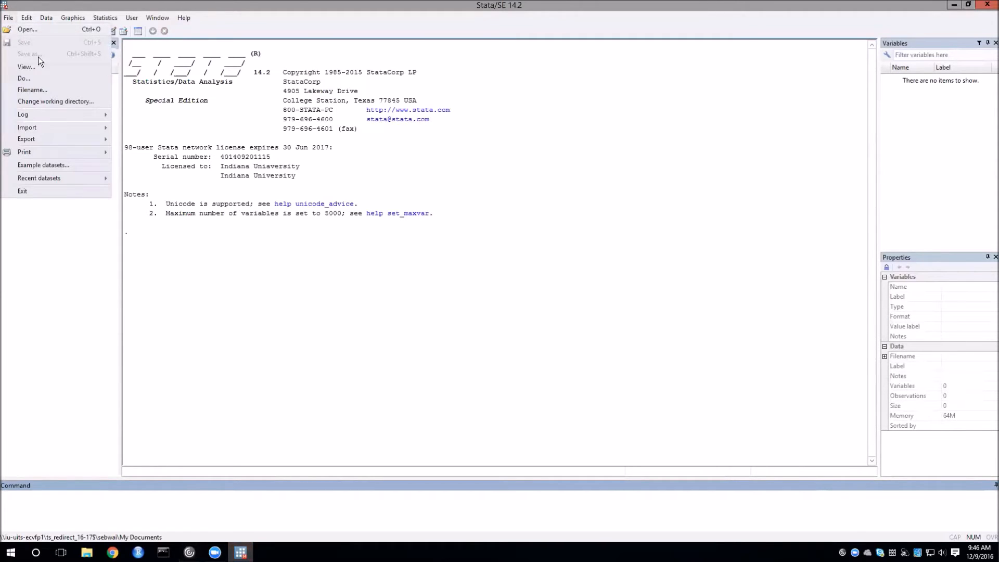
mouse_move(55, 101)
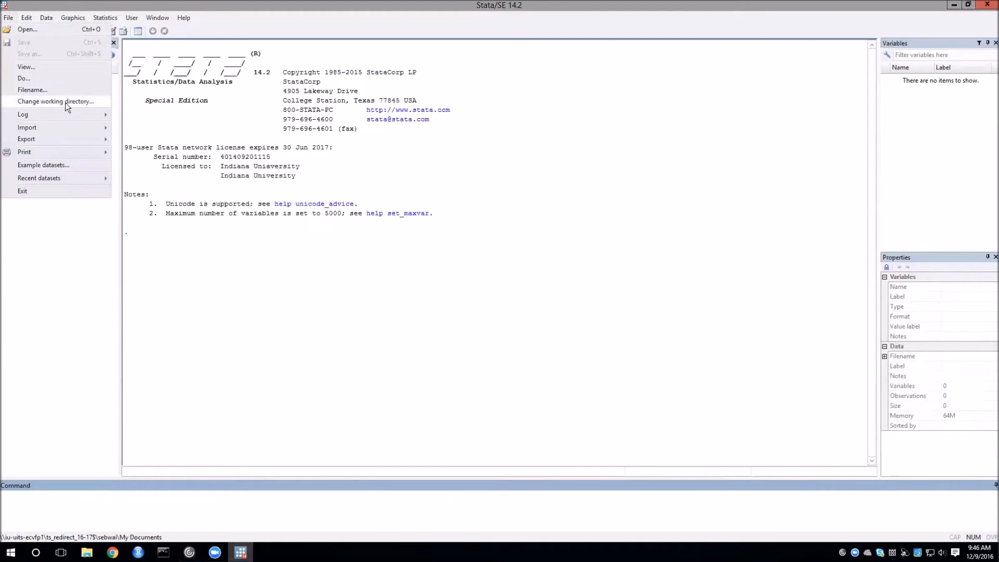
left_click(56, 101)
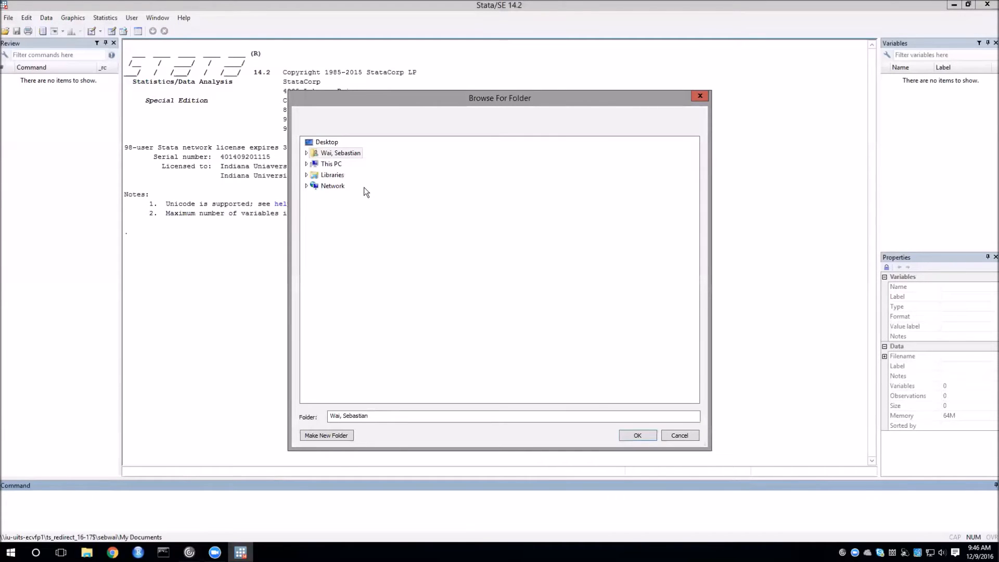
mouse_move(519, 369)
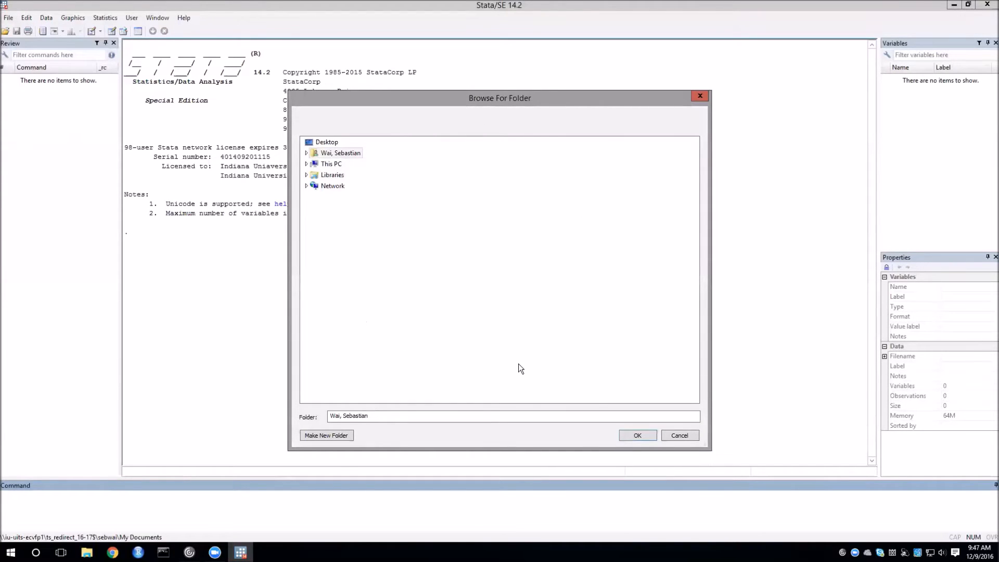
mouse_move(532, 357)
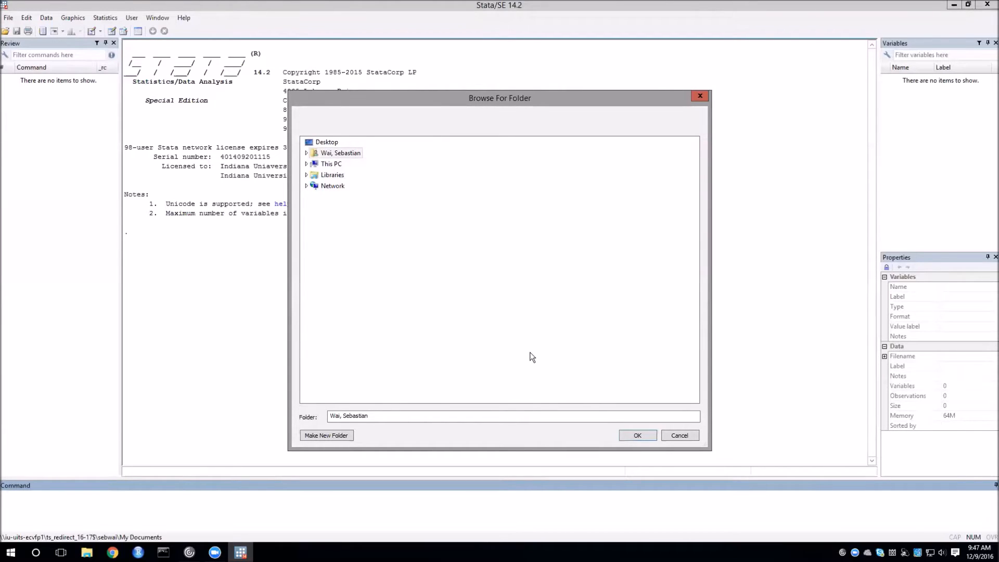
Step: Expand This PC in the folder tree and highlight Desktop as the candidate folder
left_click(340, 153)
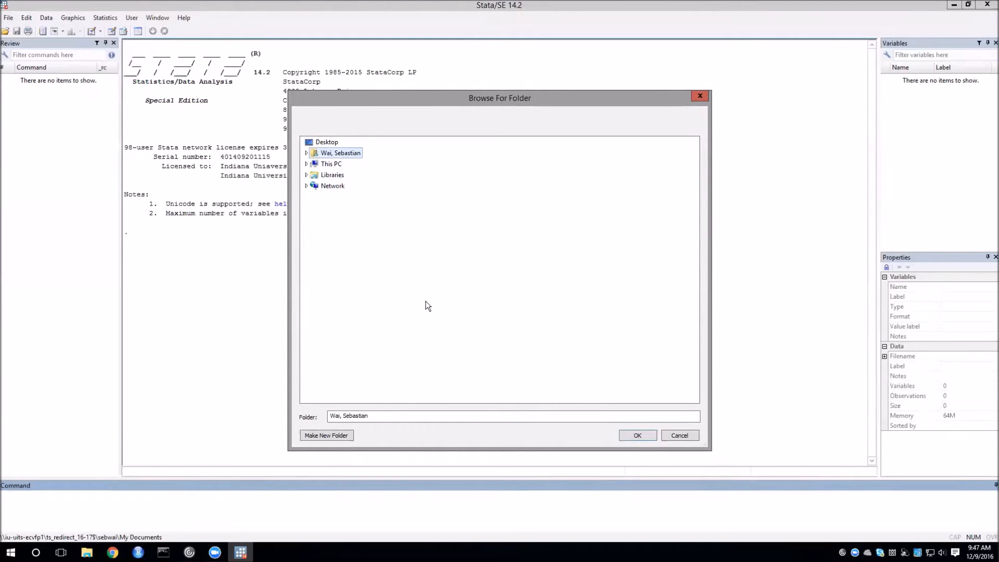
left_click(306, 164)
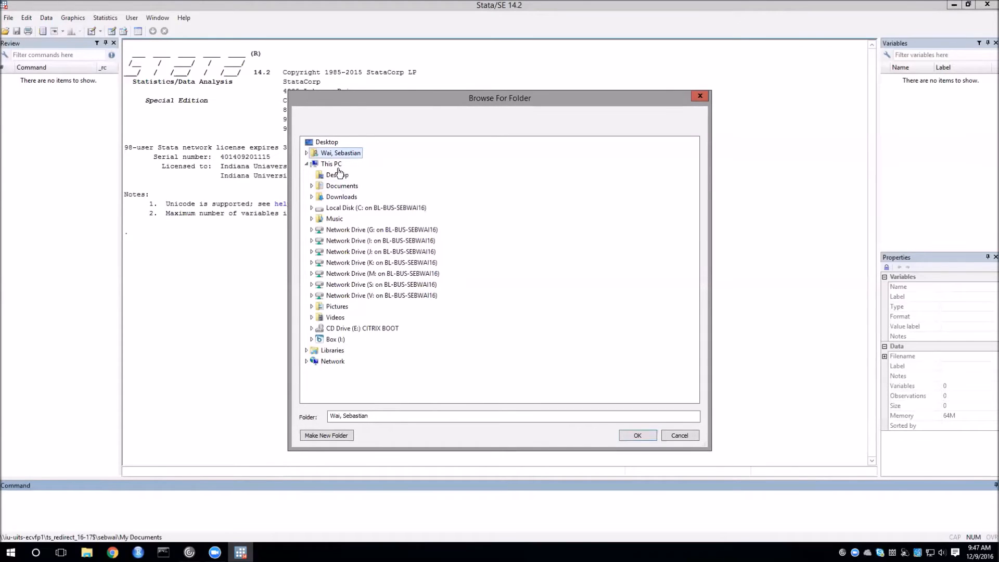
left_click(340, 152)
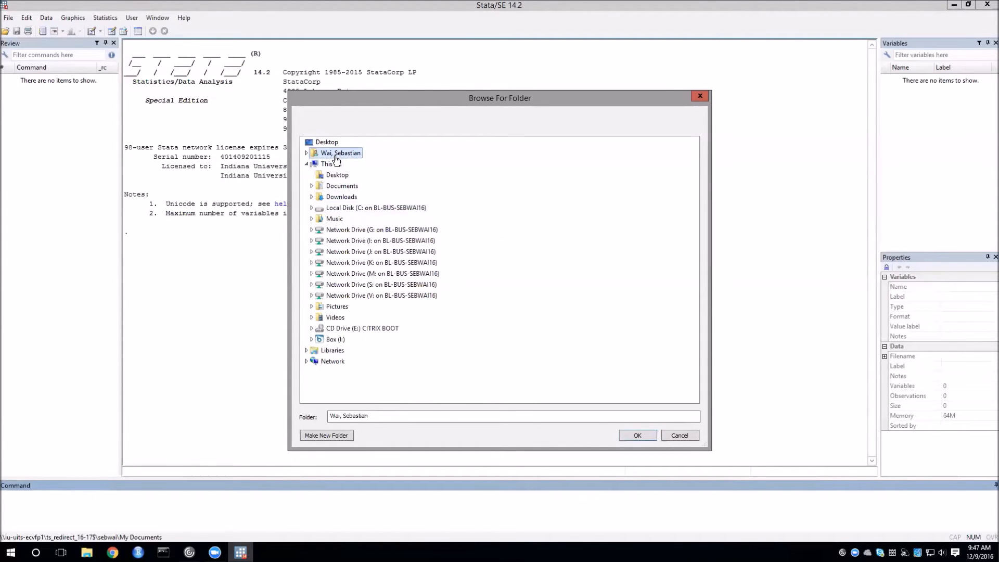
left_click(337, 175)
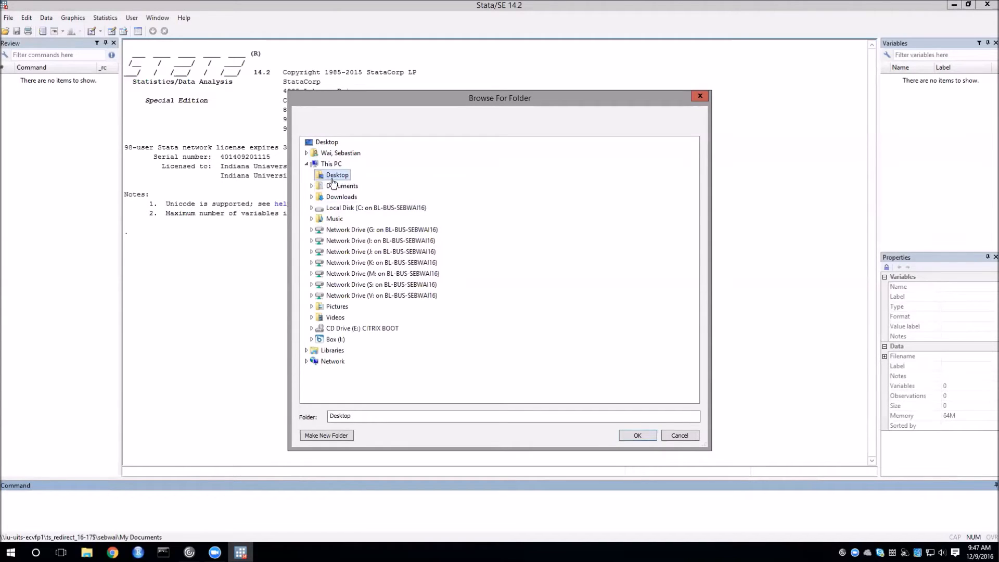
mouse_move(353, 178)
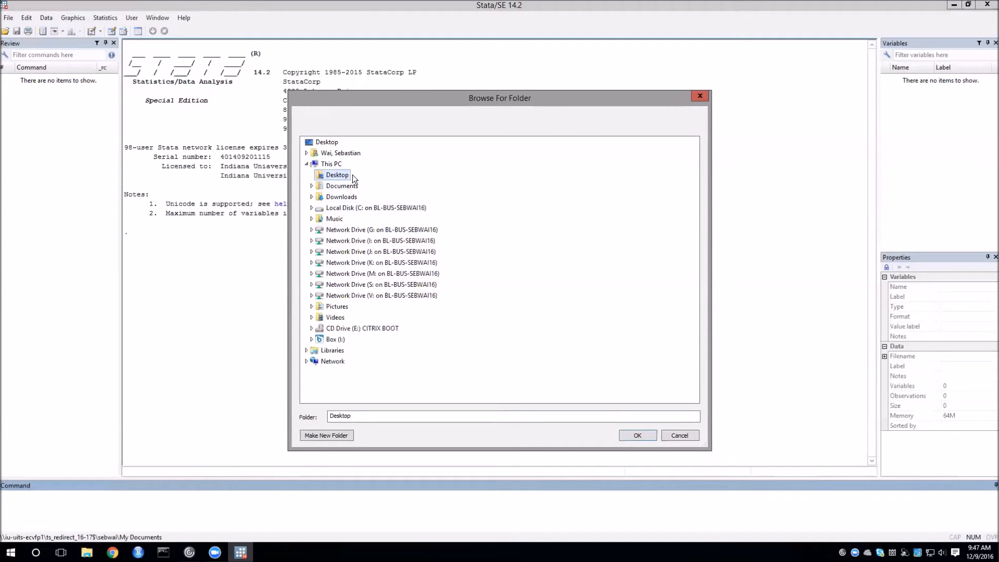
mouse_move(336, 178)
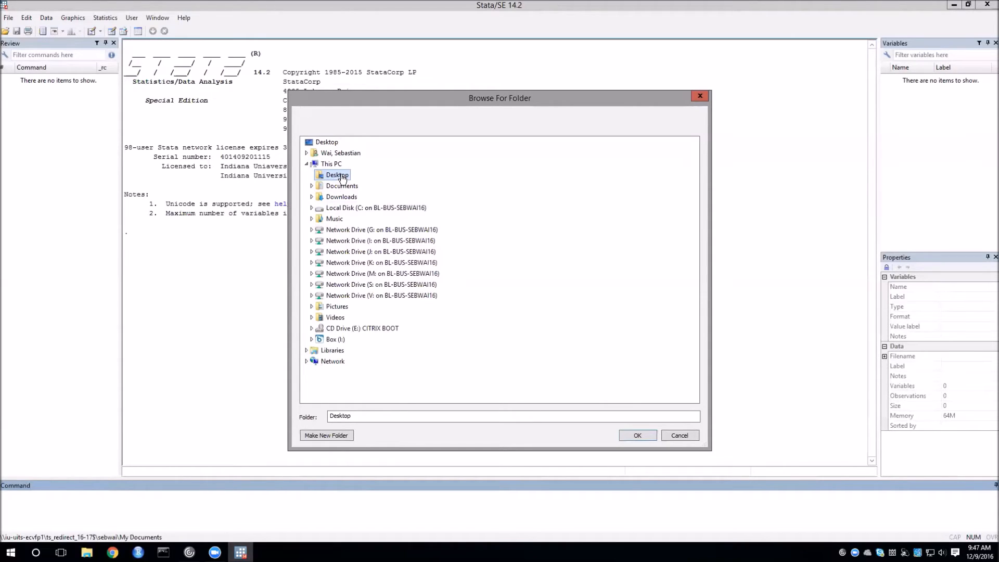
mouse_move(320, 240)
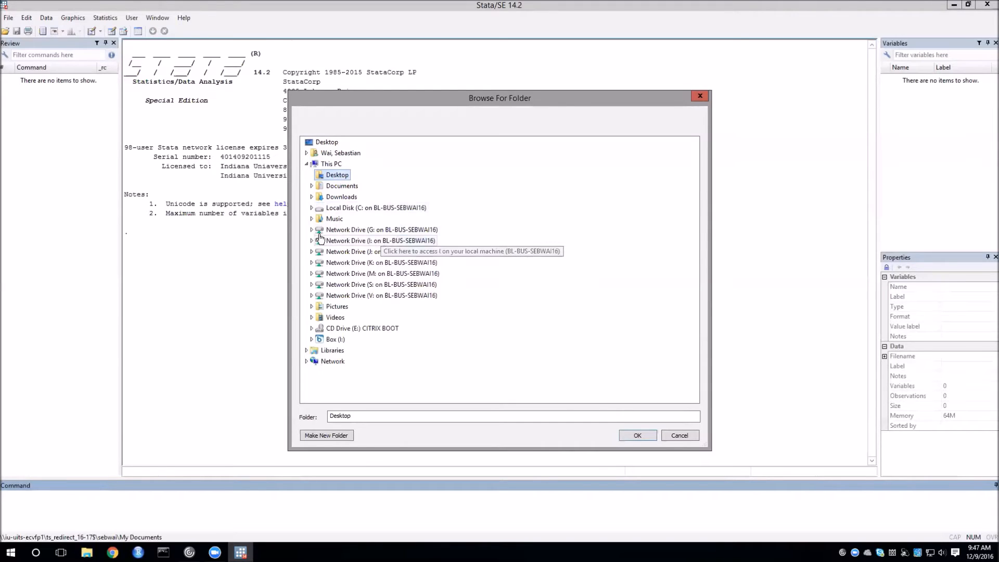
Step: Expand Local Disk (C:) > Users > user profile > Desktop, revealing Econometrics, Research and StataTutorials
left_click(311, 208)
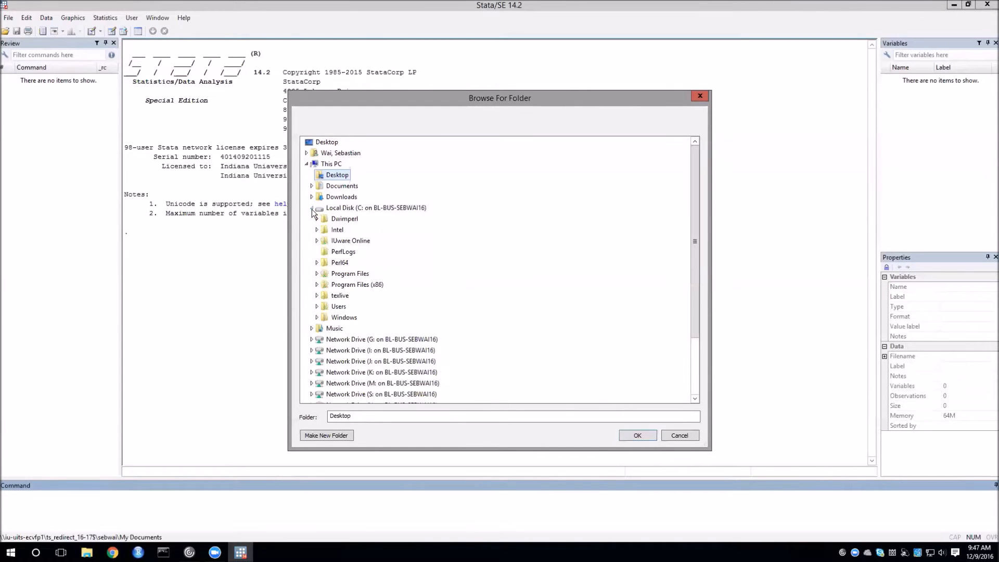
mouse_move(378, 251)
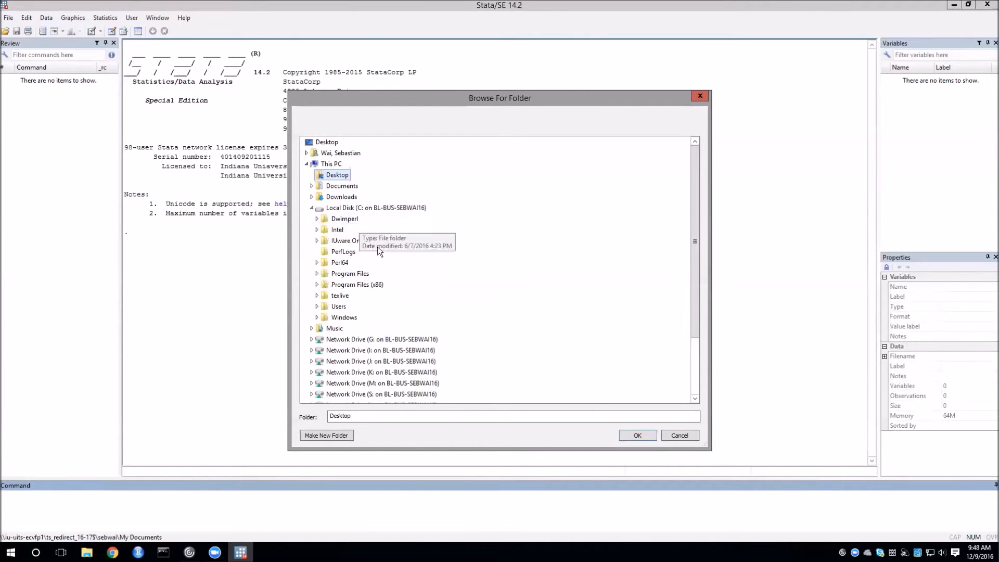
mouse_move(408, 271)
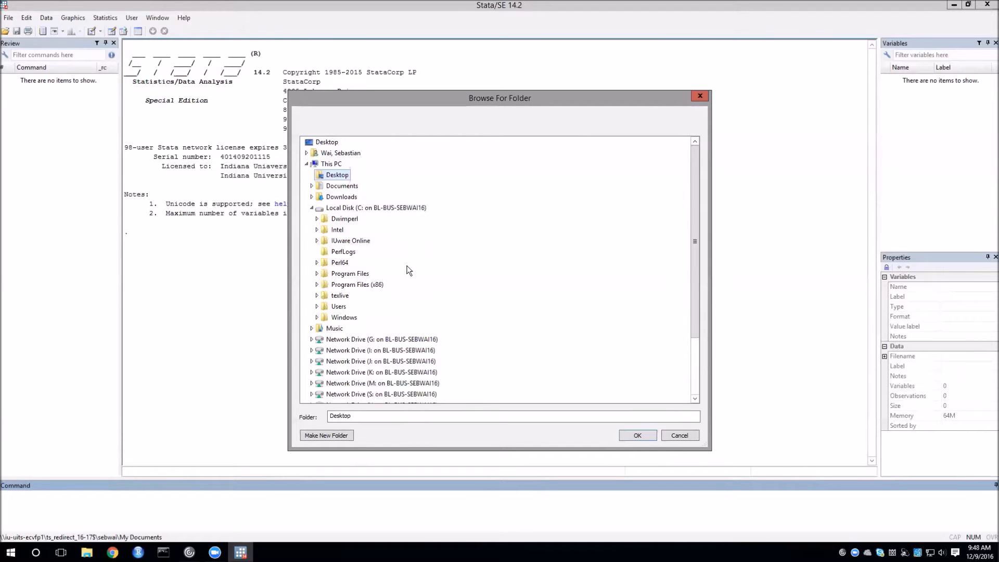
left_click(317, 306)
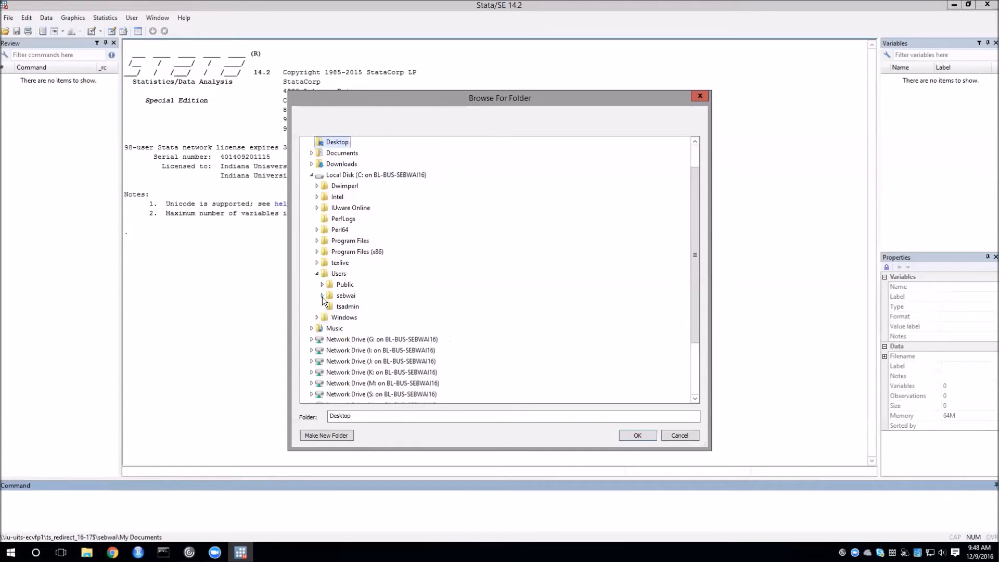
left_click(321, 295)
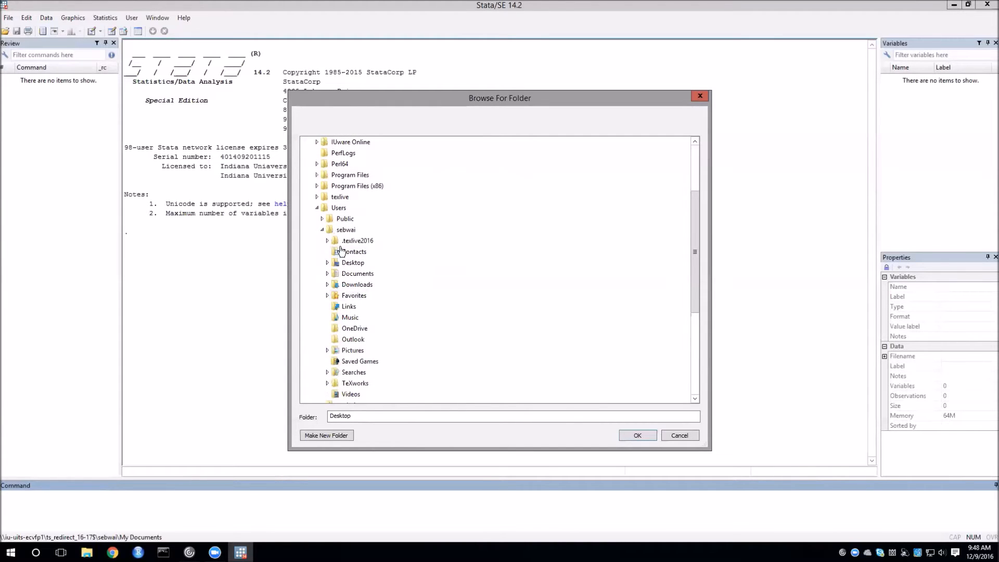
mouse_move(341, 267)
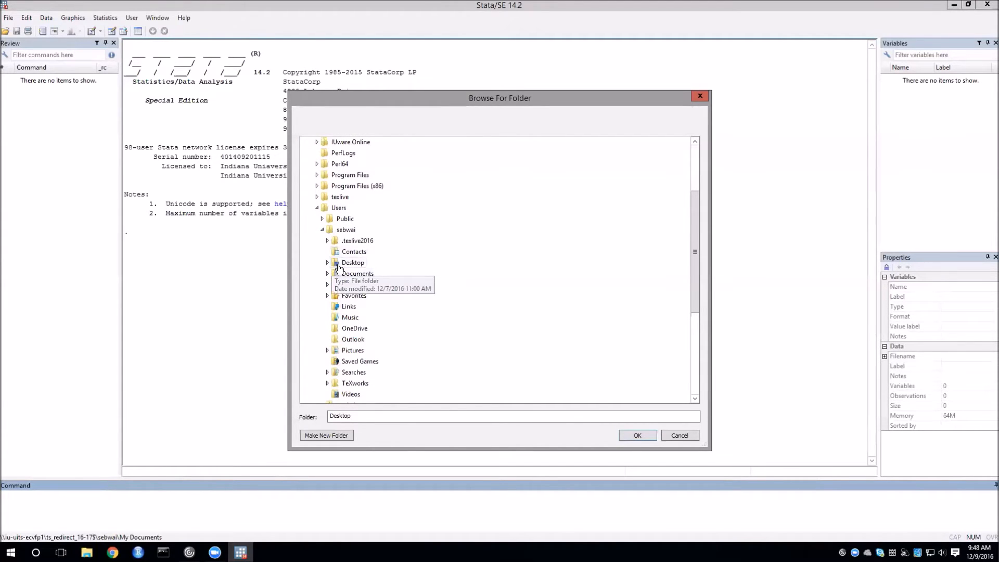
mouse_move(384, 336)
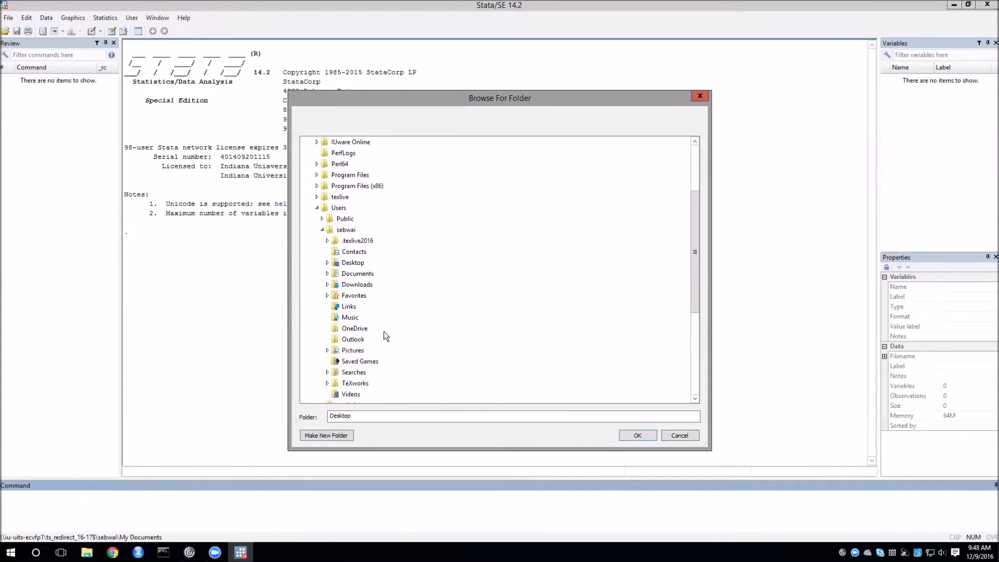
left_click(327, 262)
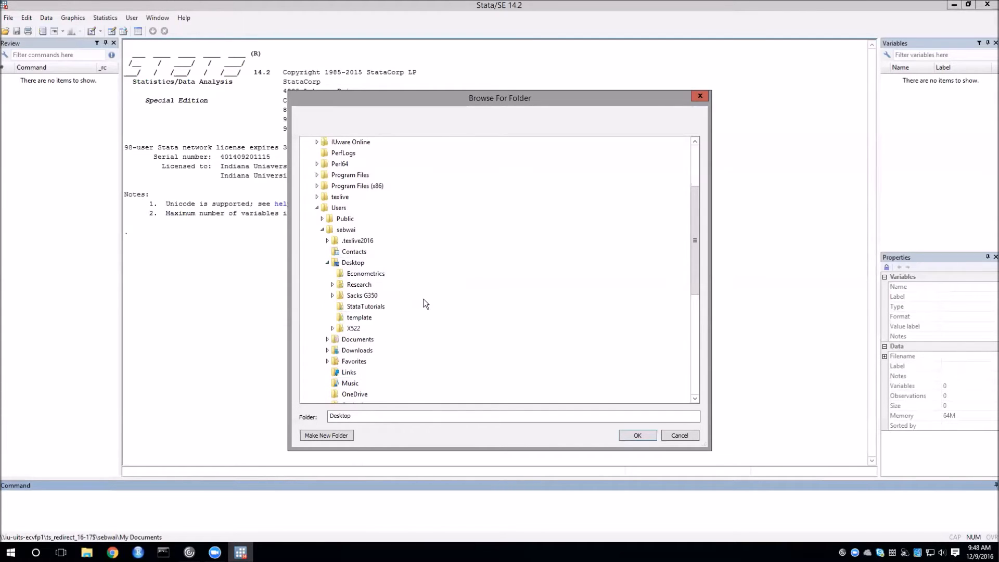
scroll("down", 3)
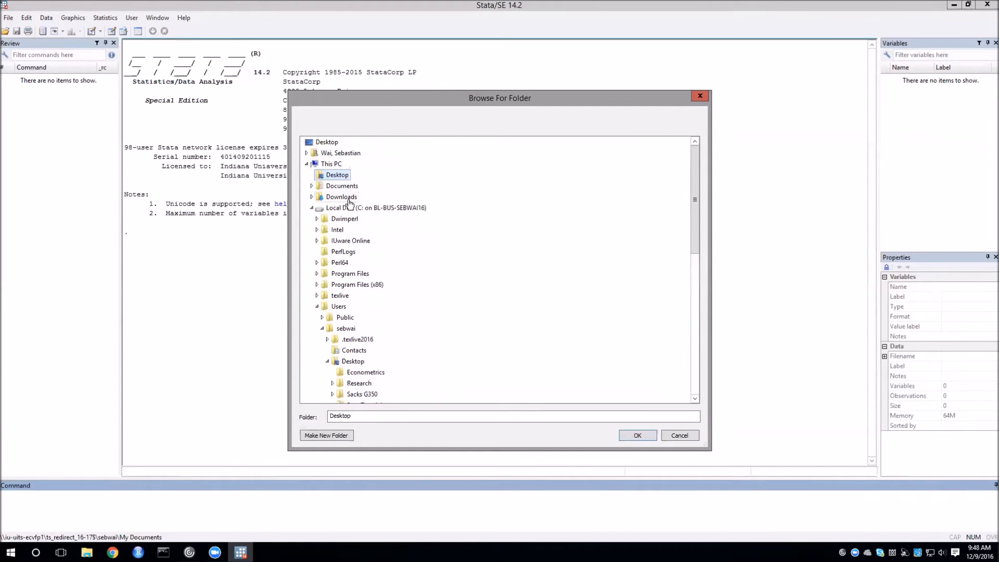
mouse_move(354, 186)
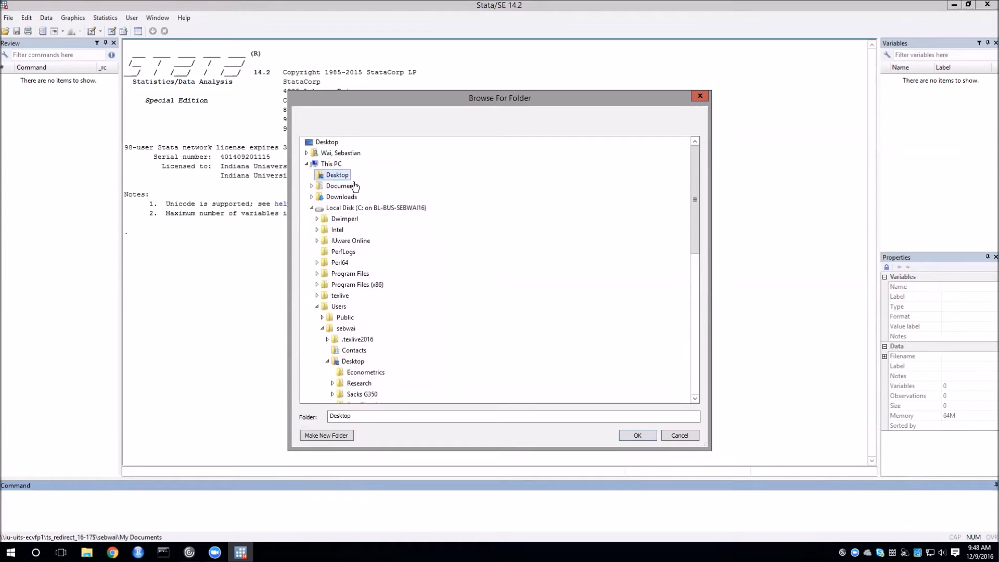
mouse_move(397, 188)
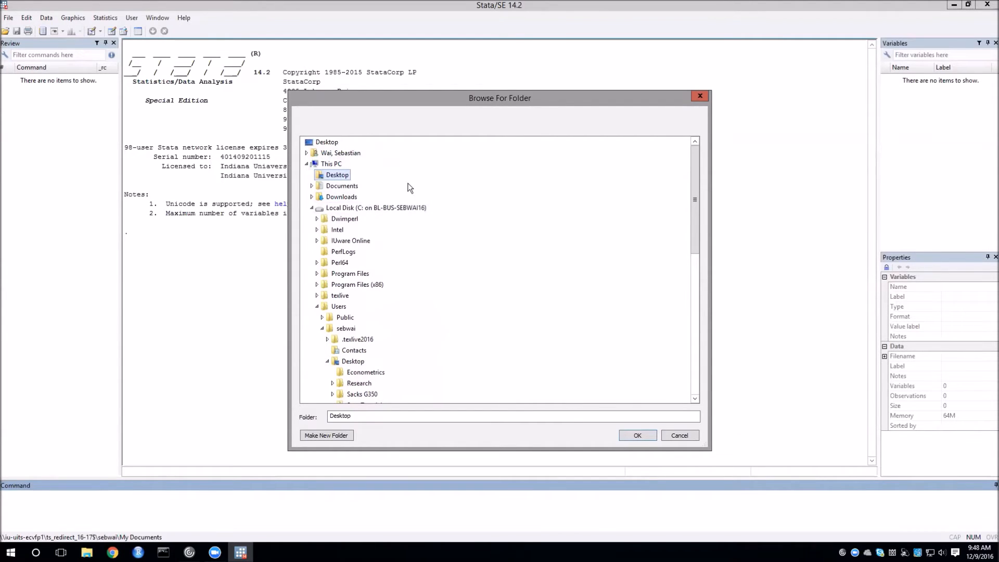
scroll("down", 3)
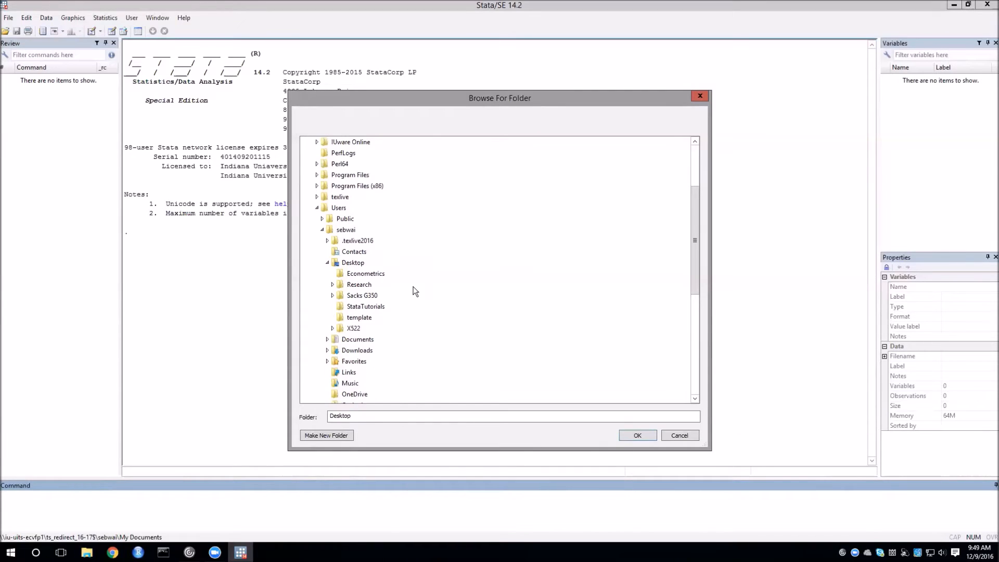
Step: Select StataTutorials under the Box (I:) drive and confirm it as the working directory
scroll("down", 3)
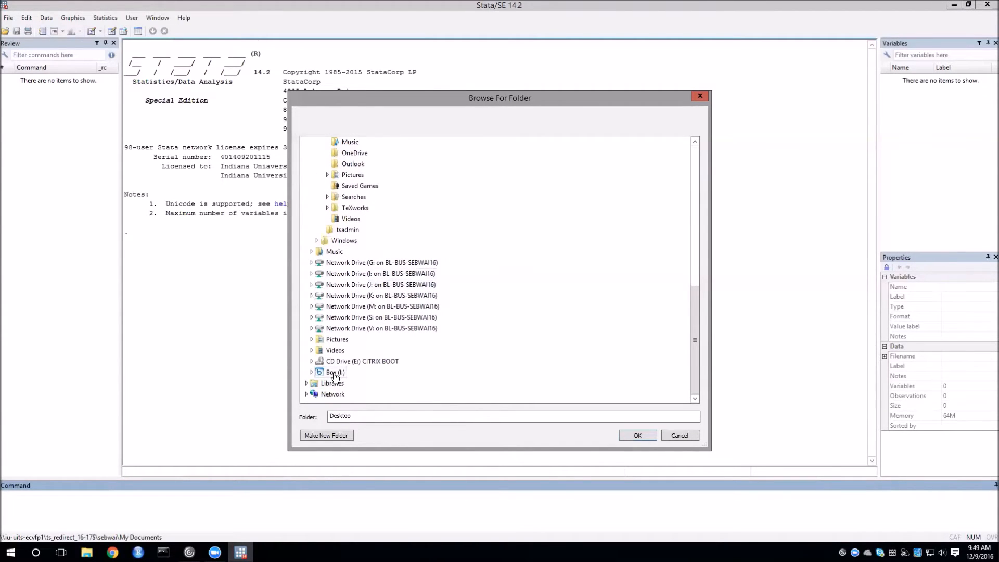
left_click(334, 372)
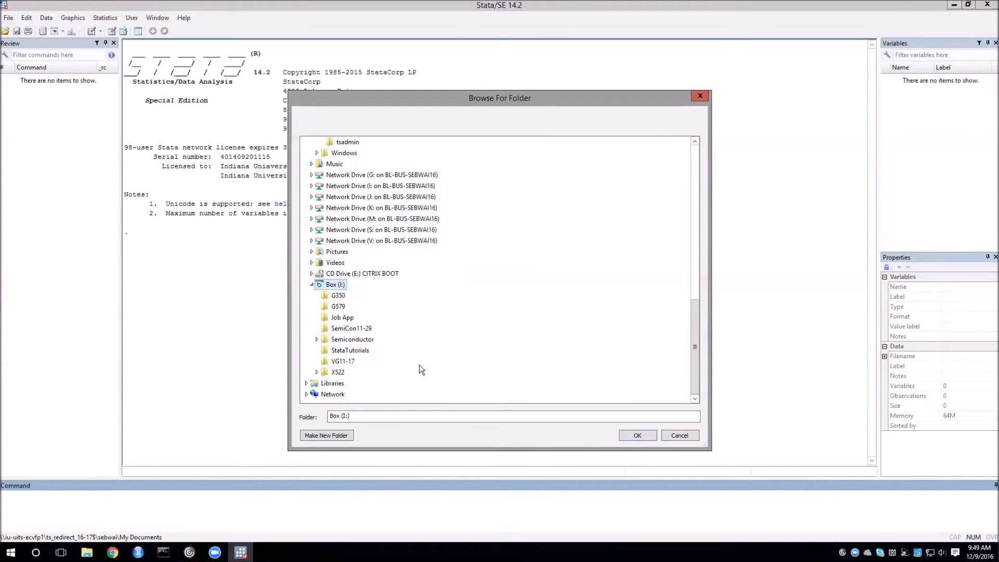
mouse_move(350, 351)
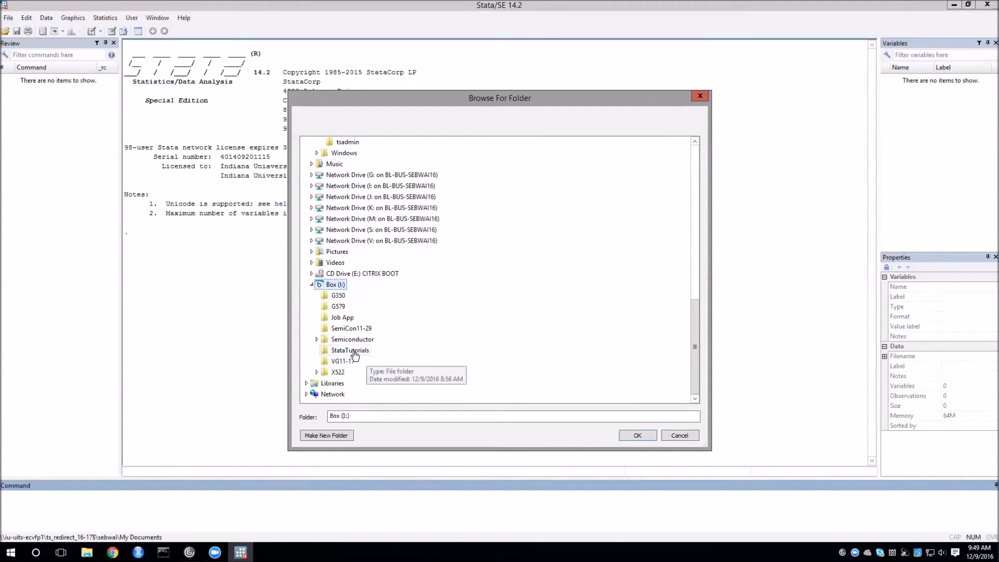
left_click(350, 351)
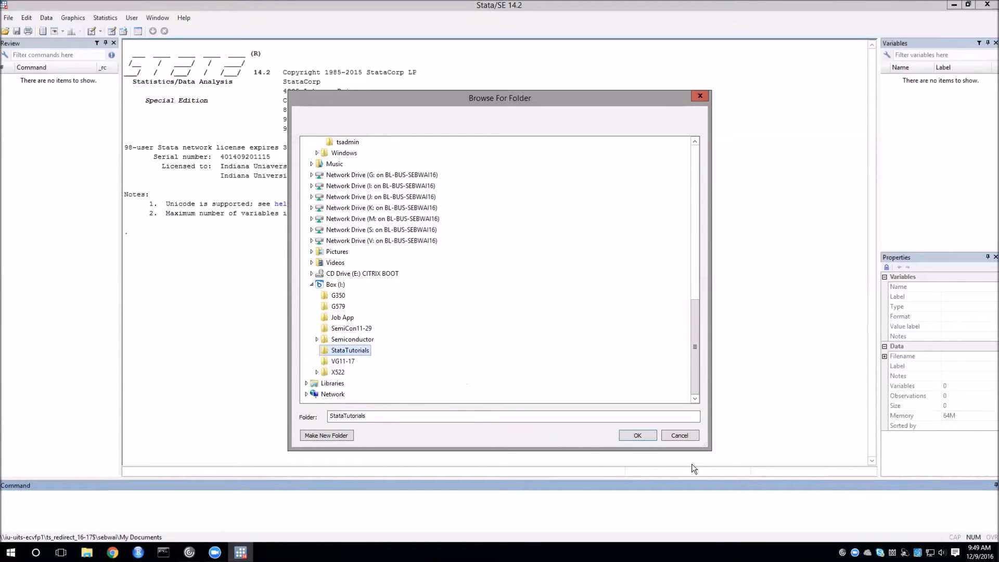
left_click(637, 435)
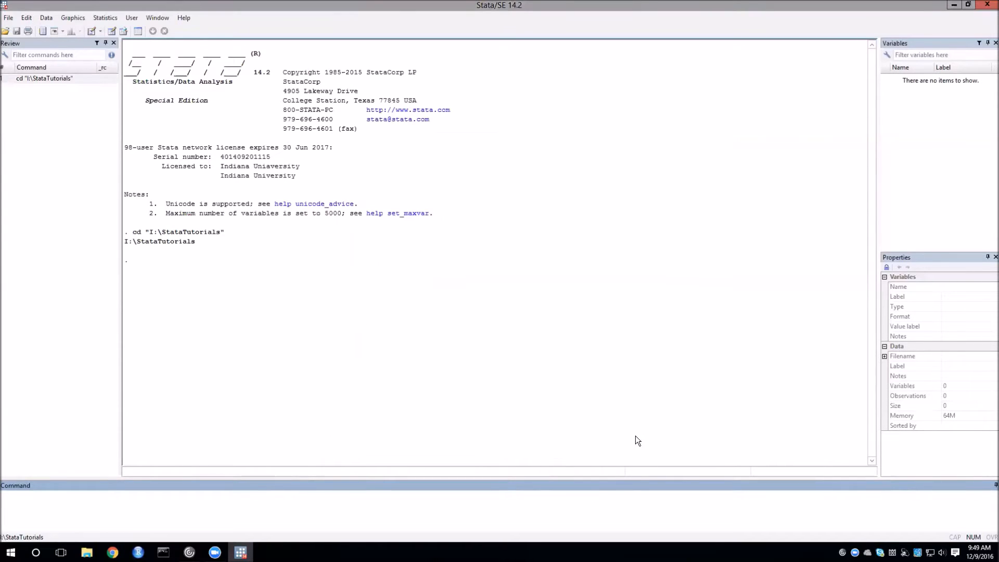
mouse_move(264, 300)
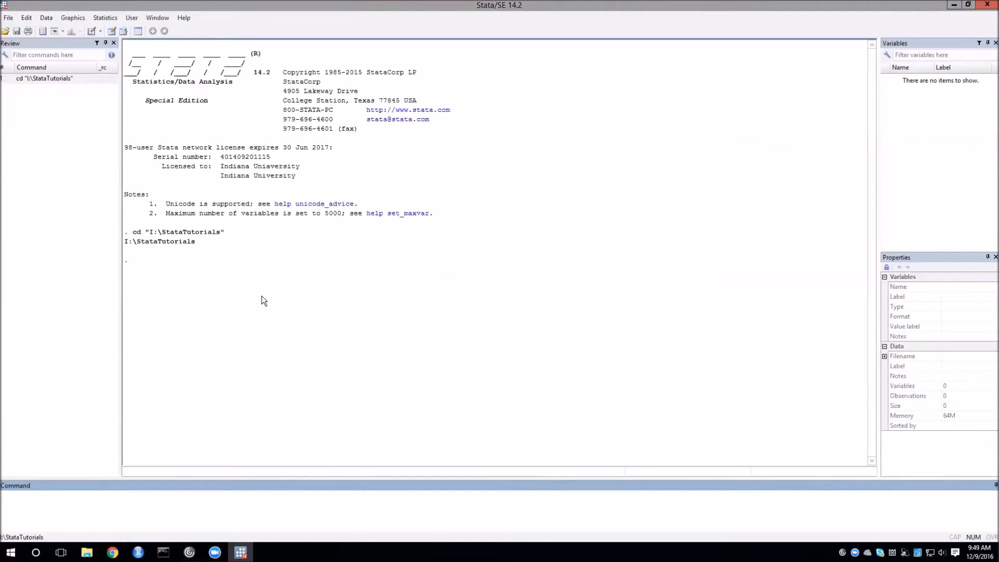
mouse_move(87, 136)
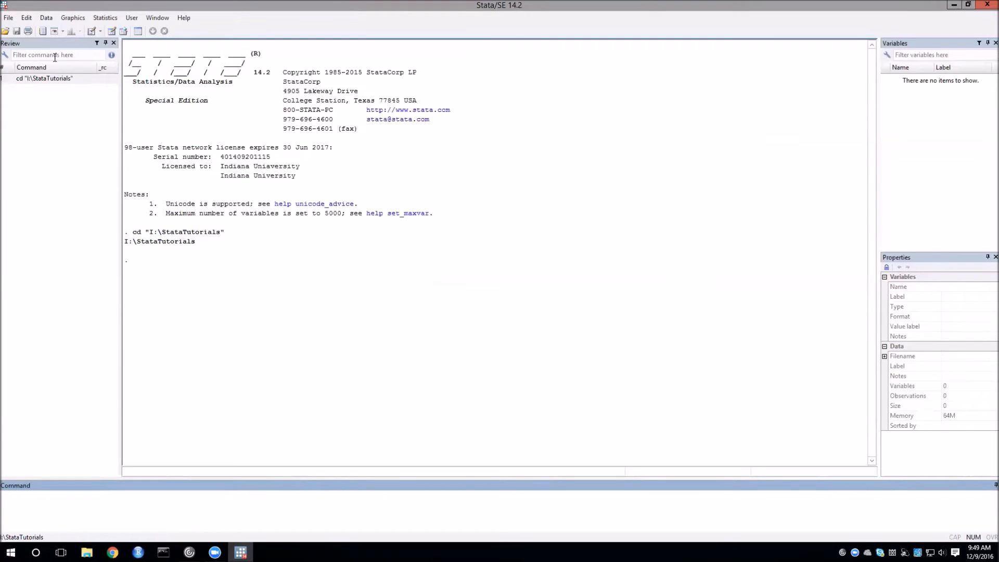
mouse_move(81, 135)
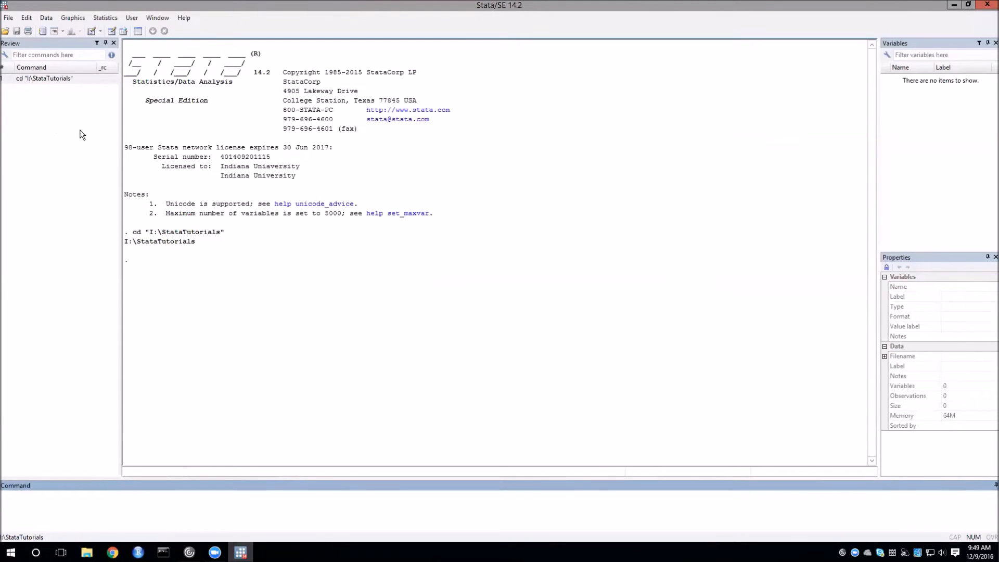
mouse_move(181, 209)
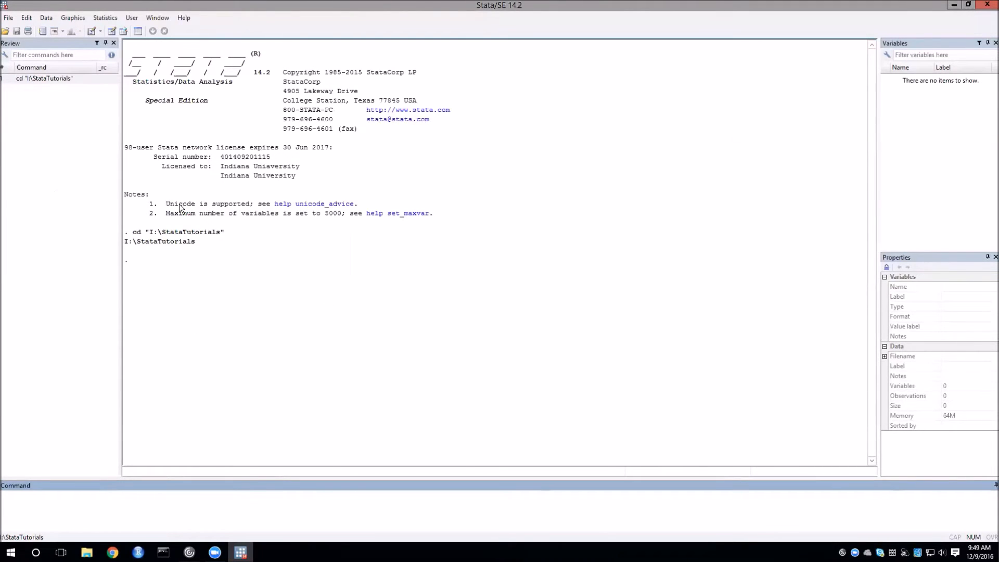
mouse_move(249, 309)
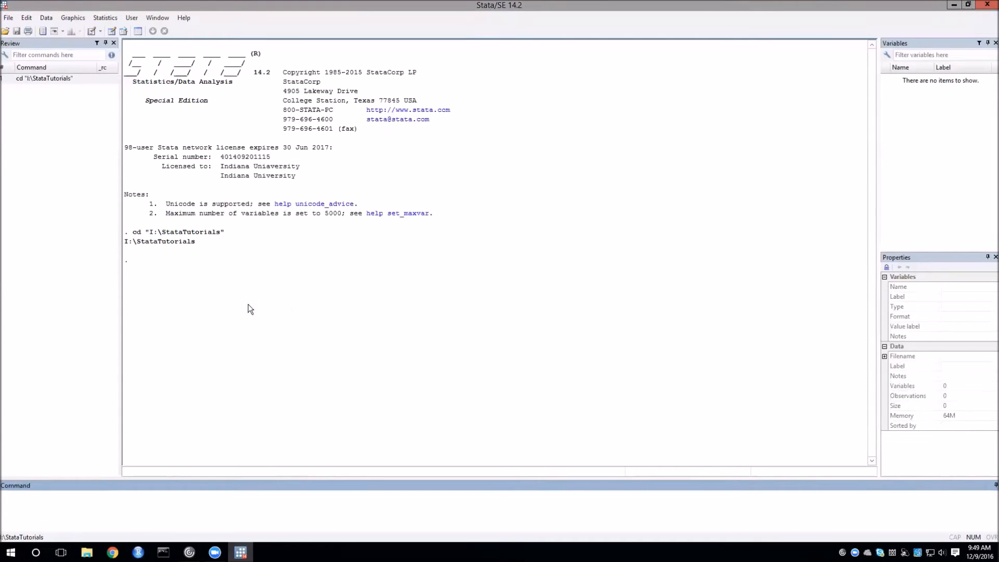
mouse_move(294, 313)
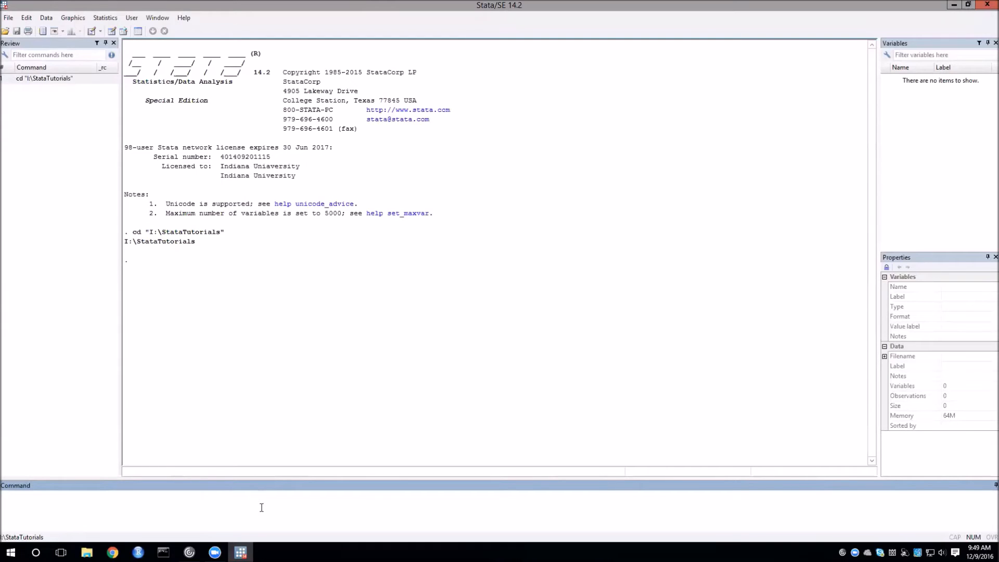
Step: Run 'cd I:\StataTutorials' from the Command window to set the working directory
type("cd")
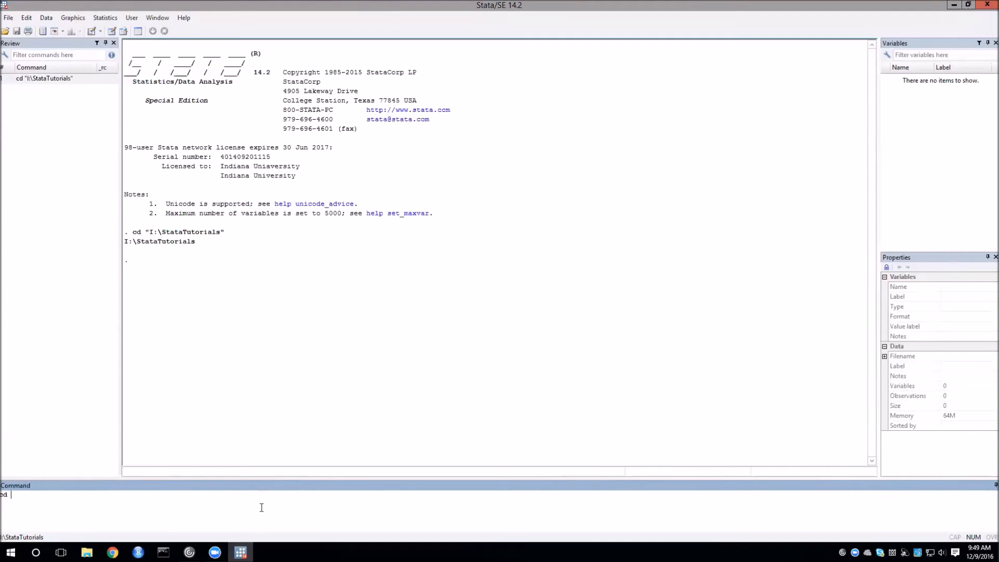
type("I:\\St")
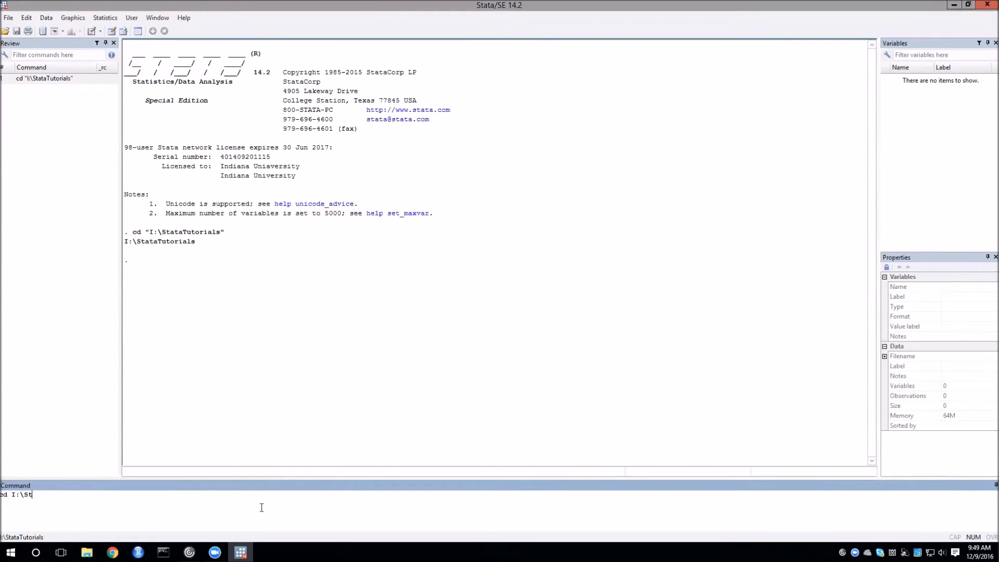
type("ataTutorials")
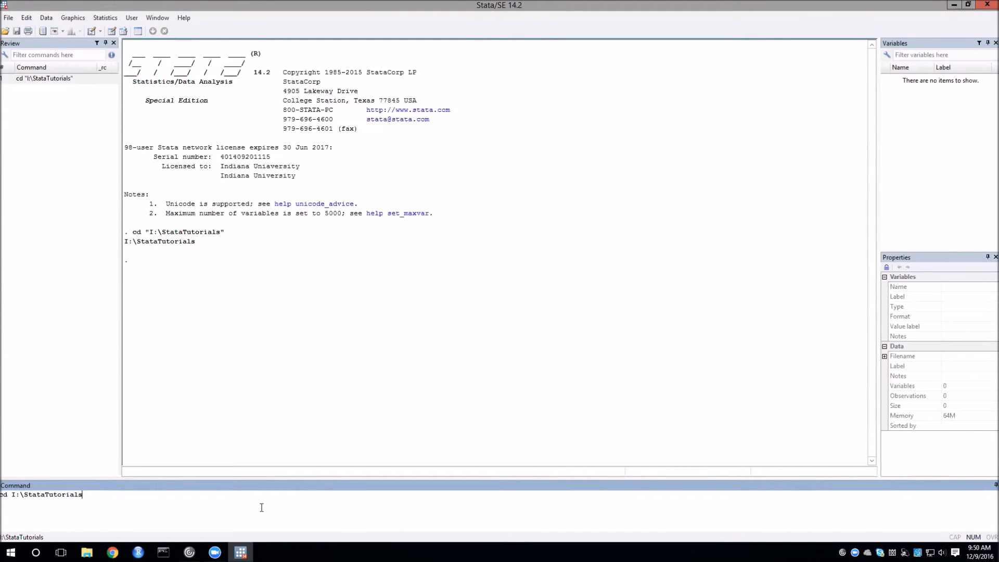
key("Return")
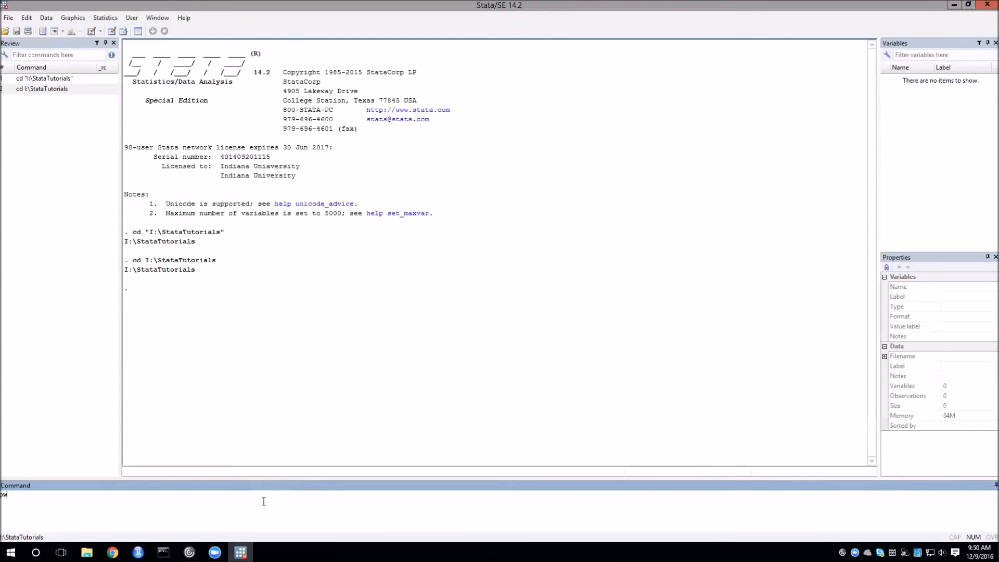
Step: Run pwd and ls to list I:\StataTutorials, then pick out indiana100.dta in the listing
key("Return")
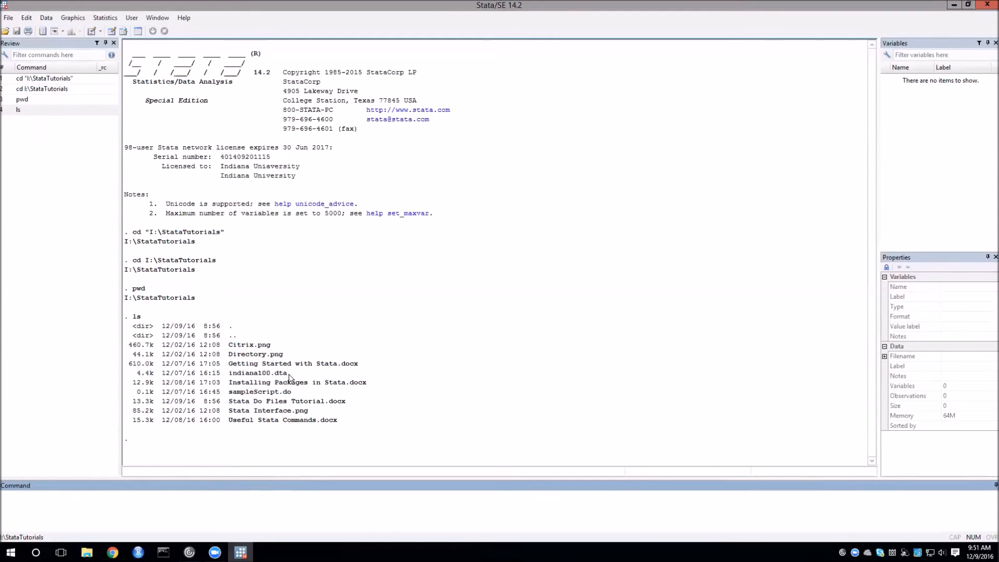
double_click(257, 373)
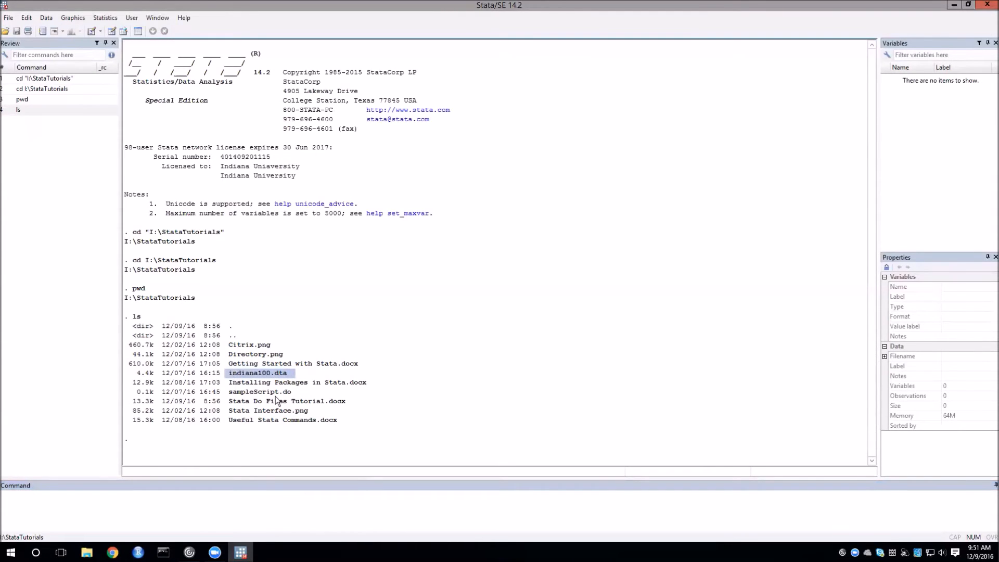
mouse_move(342, 300)
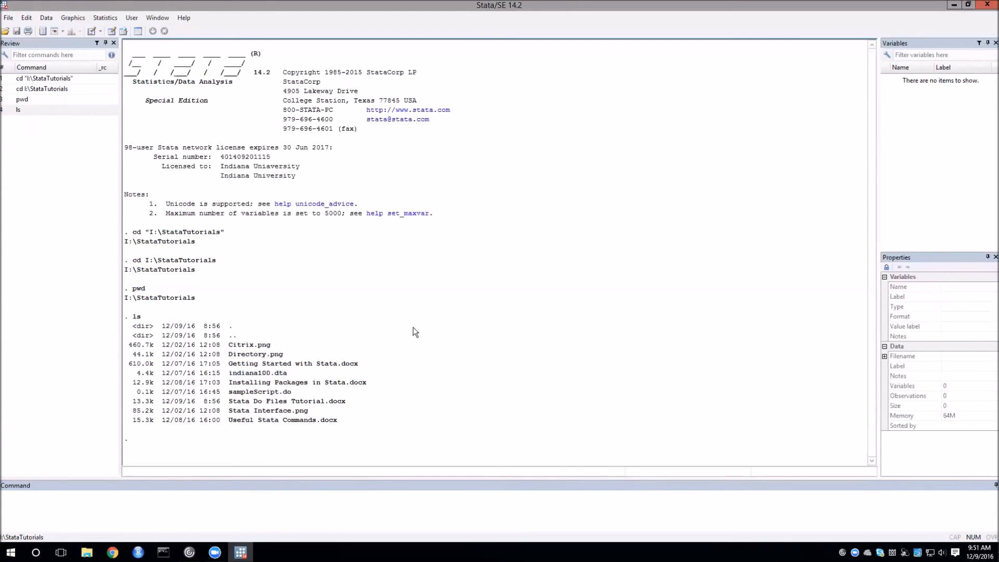
mouse_move(410, 326)
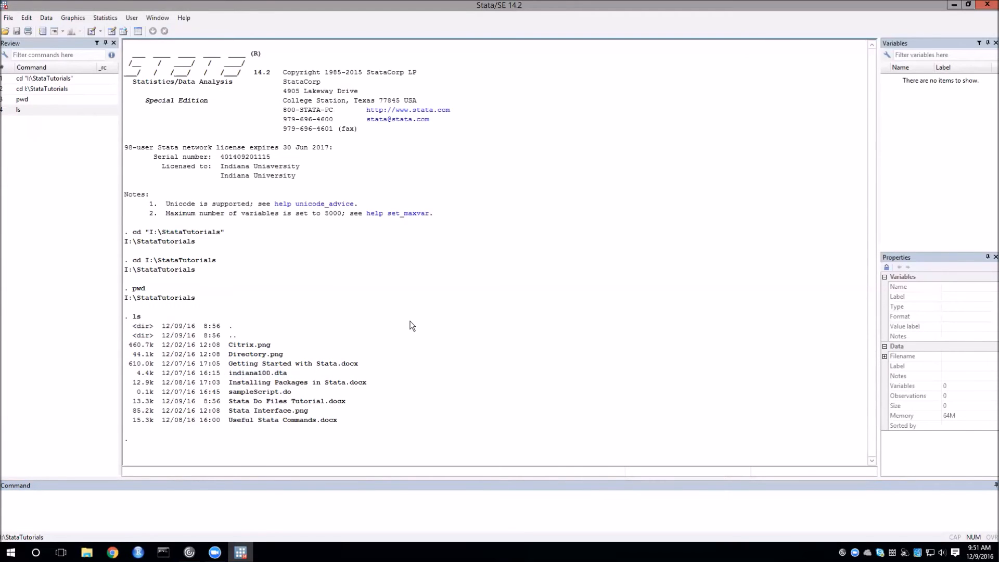
mouse_move(108, 152)
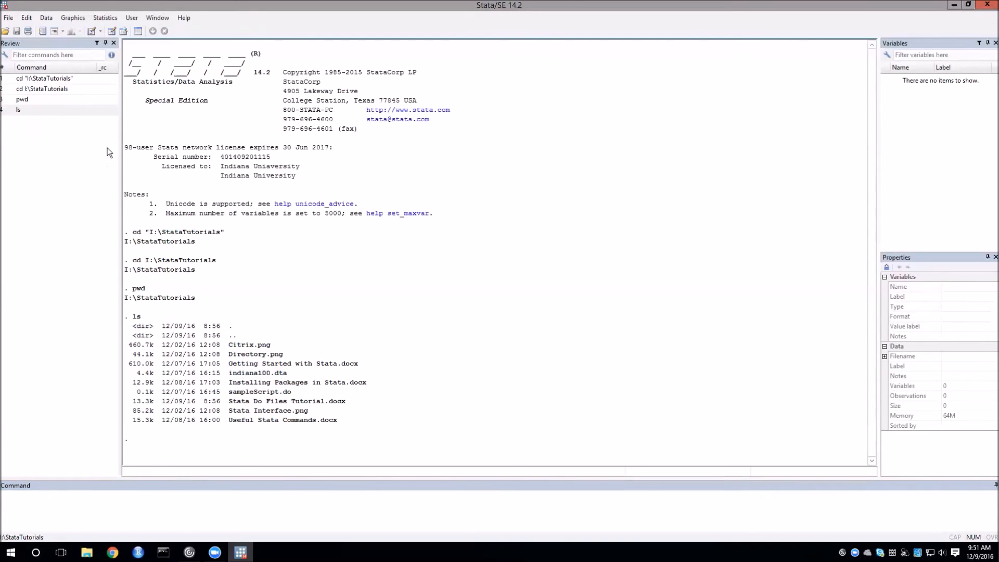
mouse_move(6, 30)
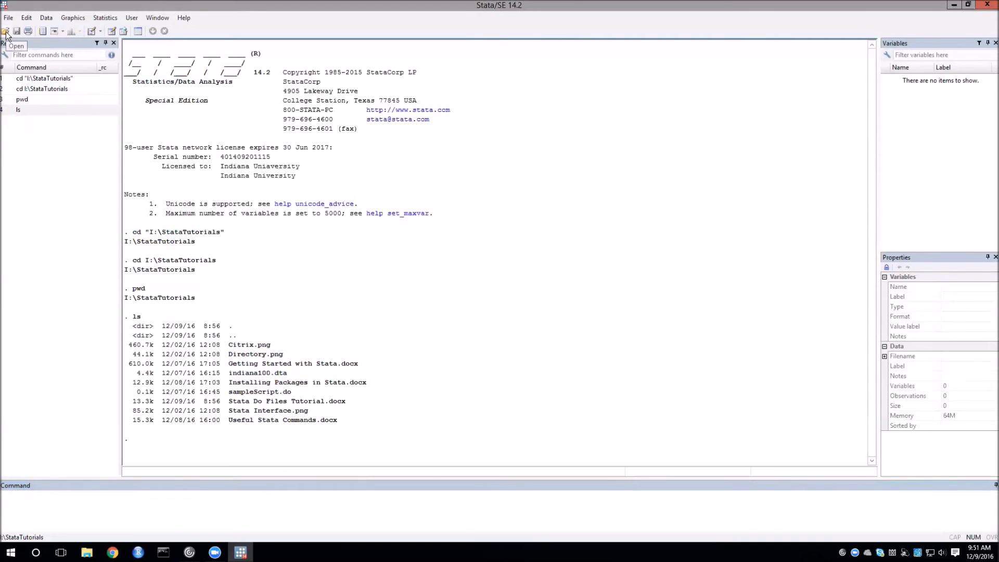
Step: Load indiana100.dta from StataTutorials via the Open dialog, giving 5 variables and 100 observations
left_click(6, 30)
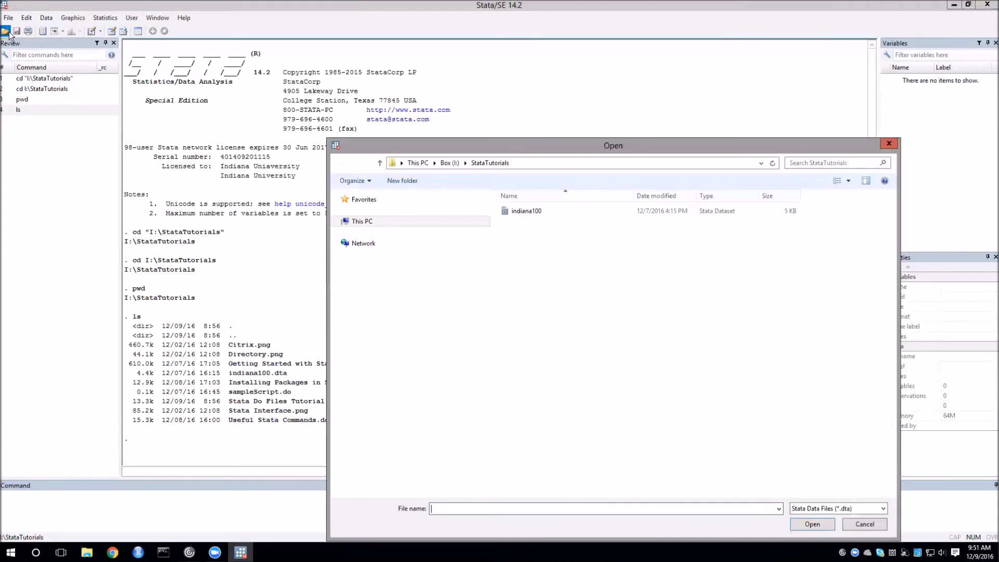
left_click(344, 220)
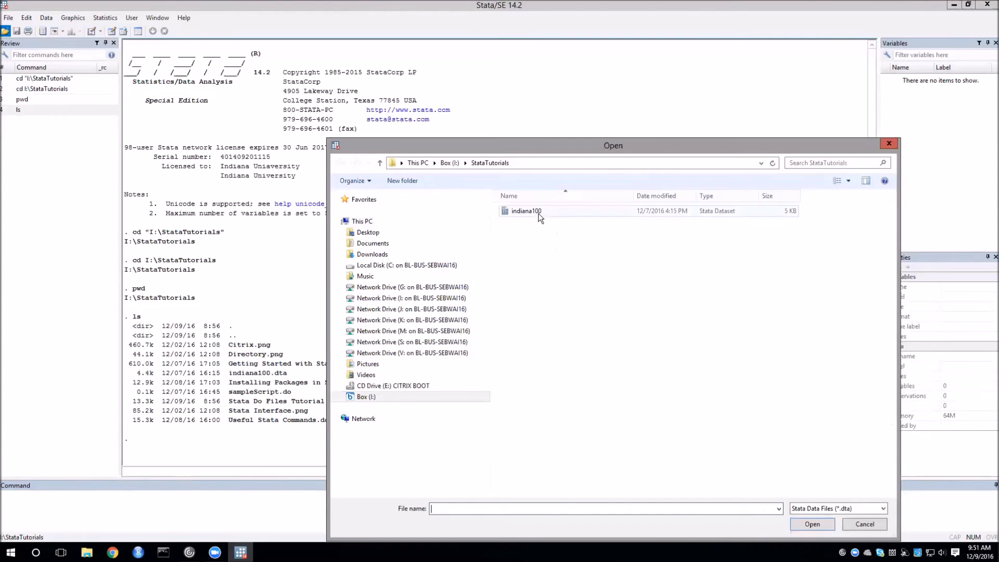
left_click(526, 210)
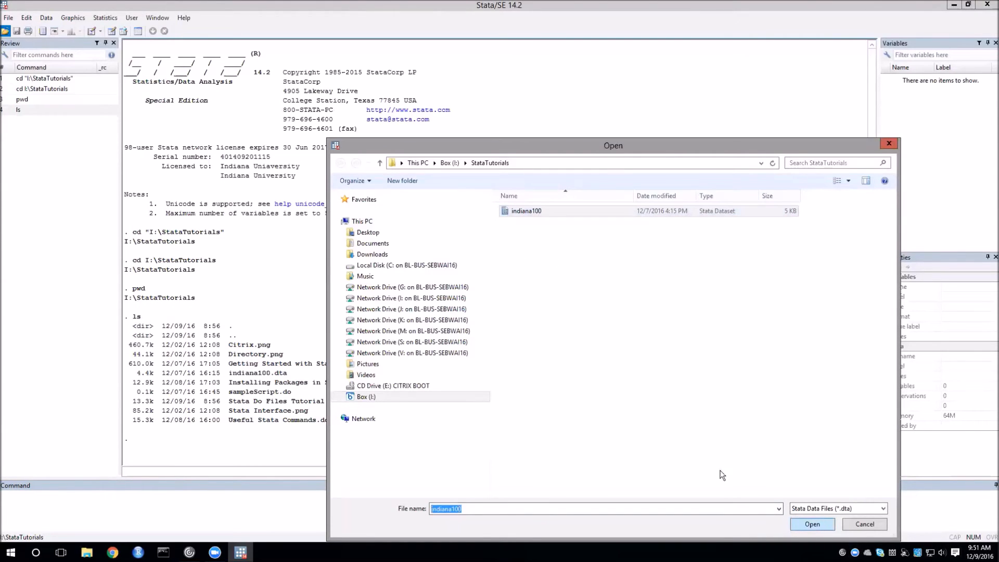
left_click(812, 524)
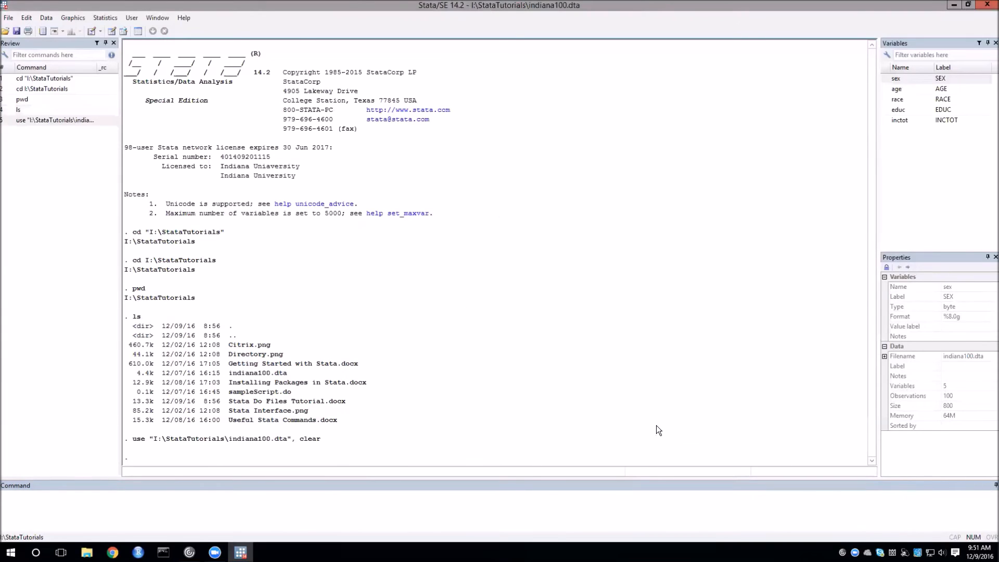
mouse_move(506, 372)
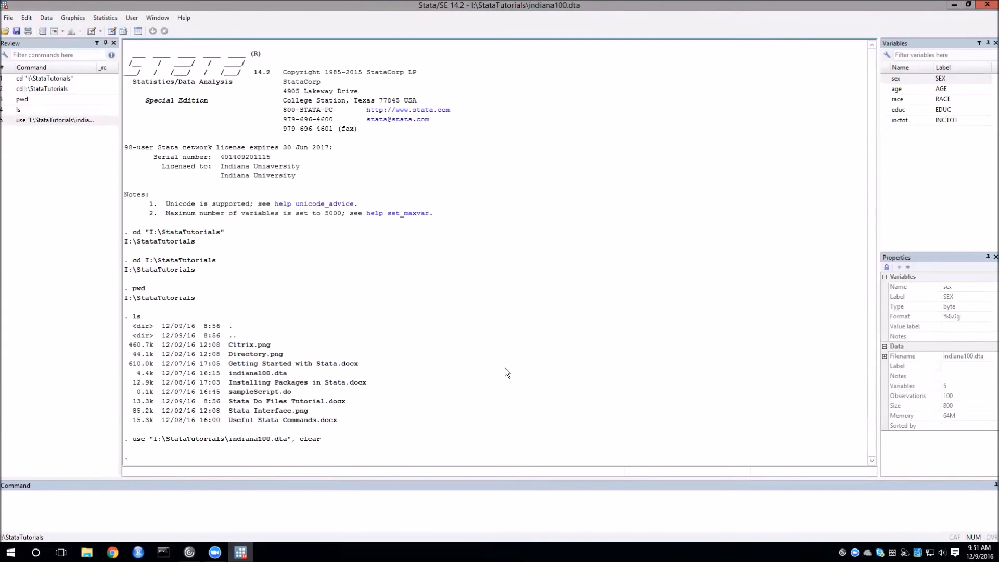
mouse_move(990, 116)
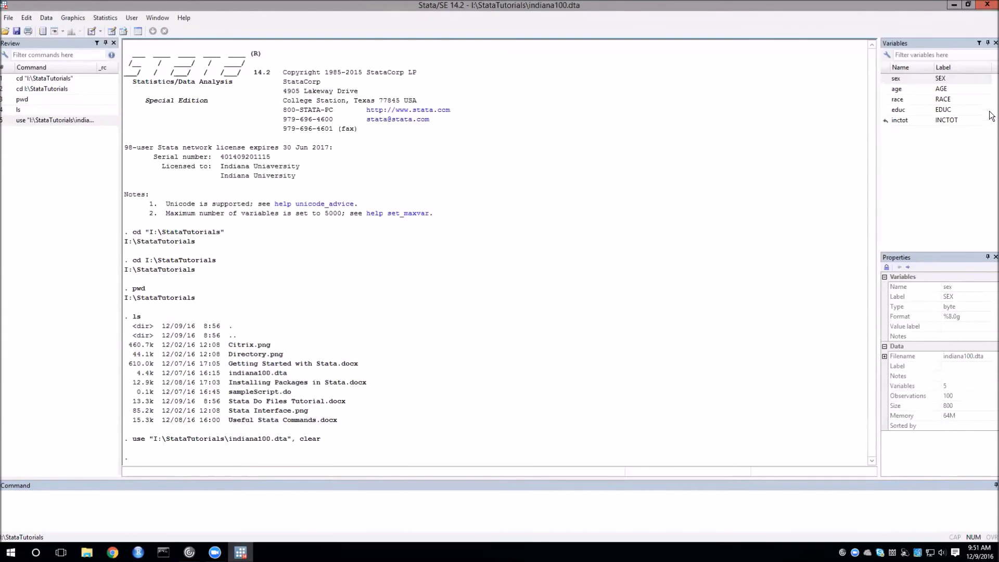
mouse_move(892, 138)
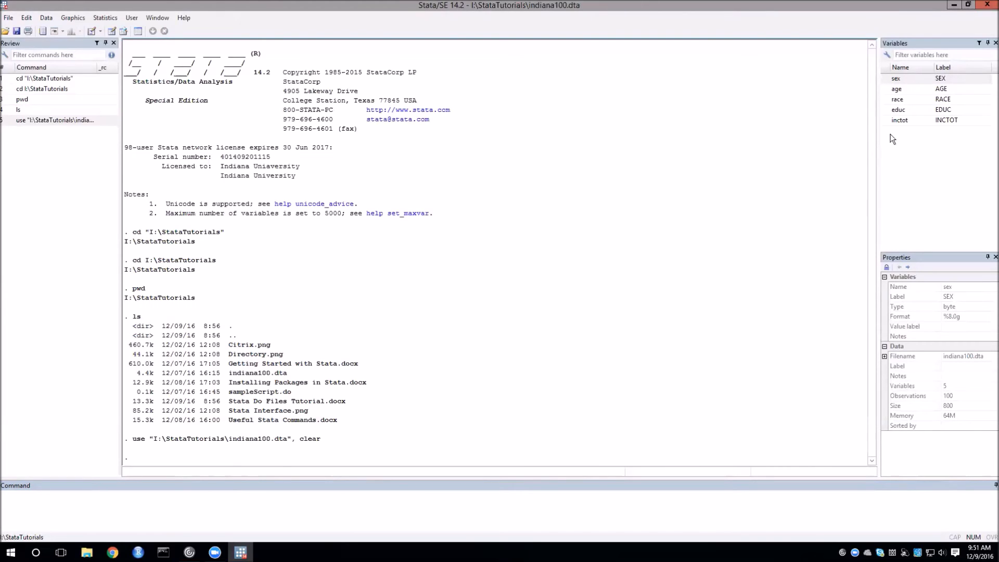
mouse_move(895, 163)
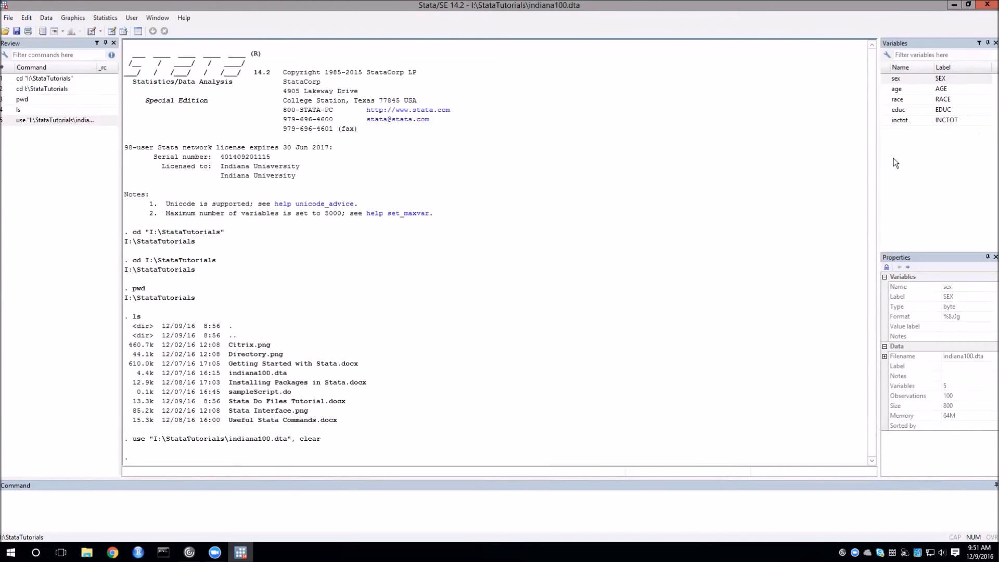
mouse_move(961, 172)
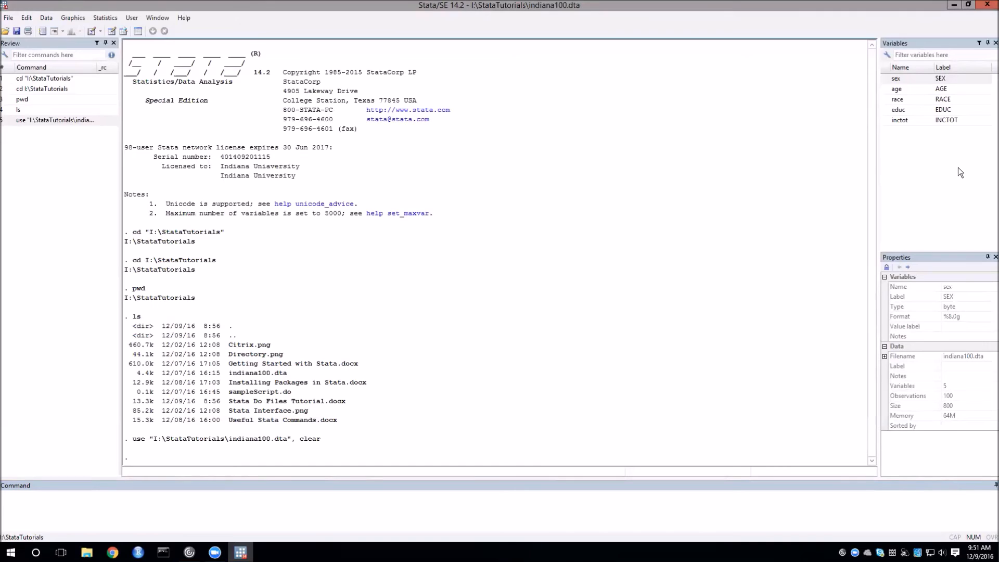
mouse_move(140, 55)
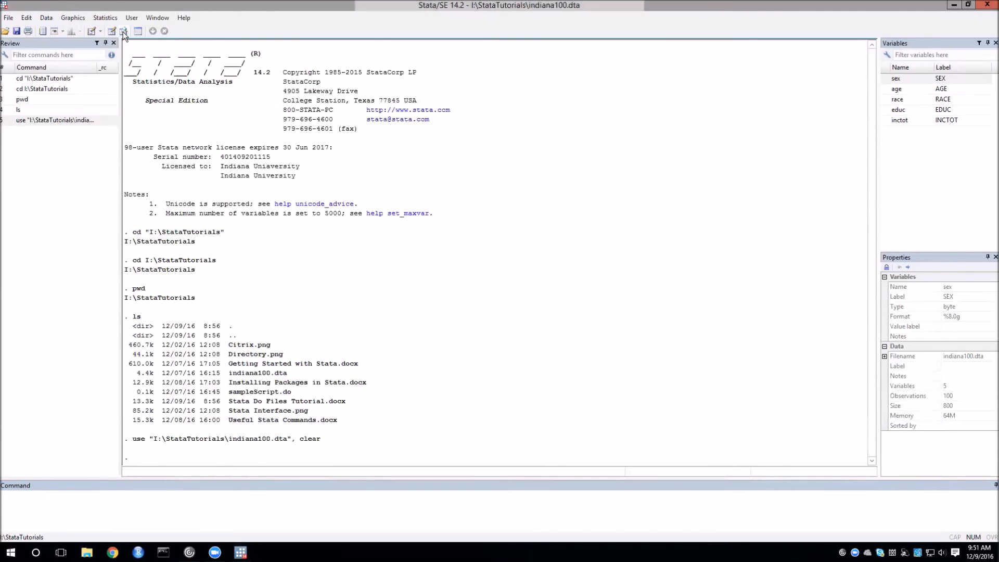
left_click(123, 31)
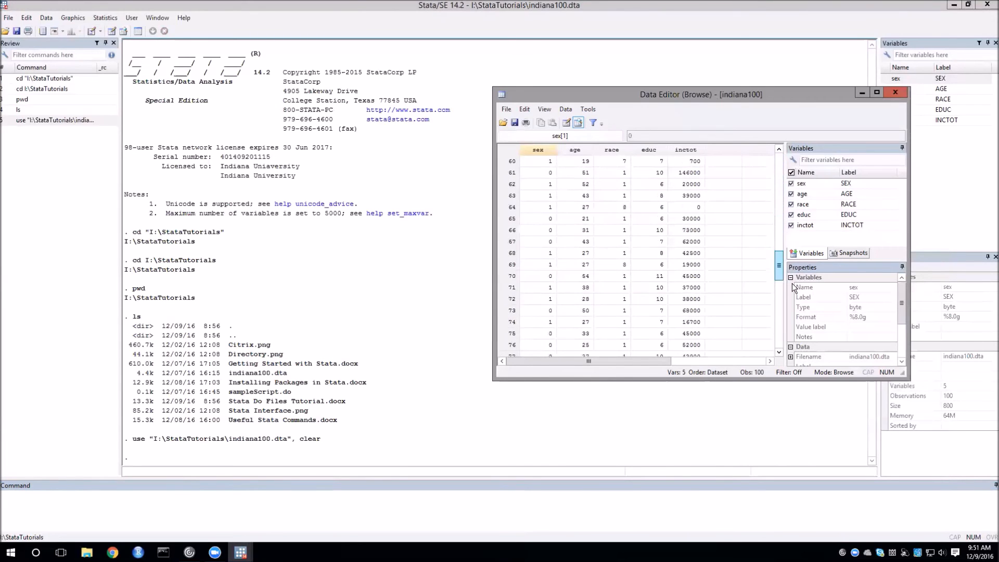
scroll("up", 3)
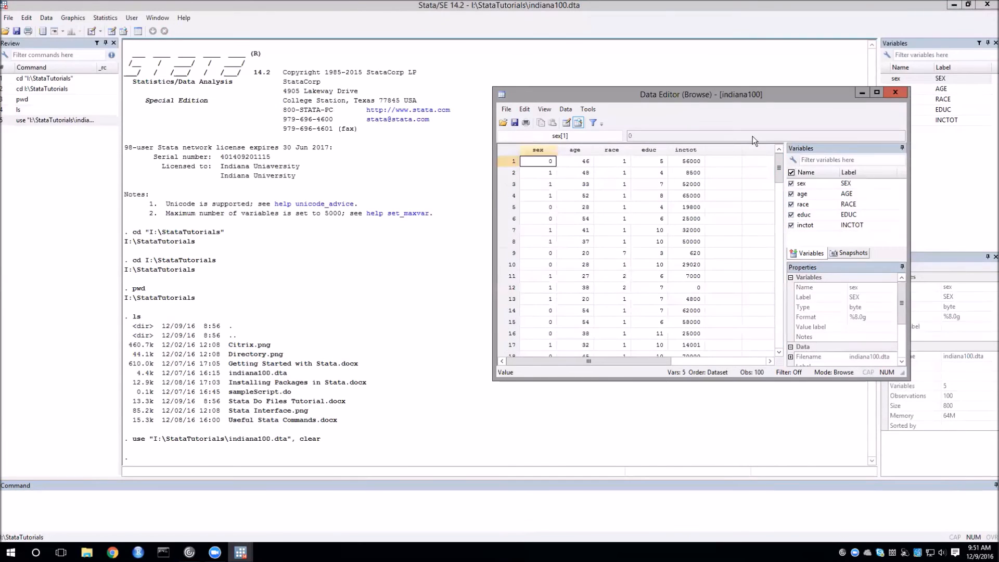
left_click(896, 92)
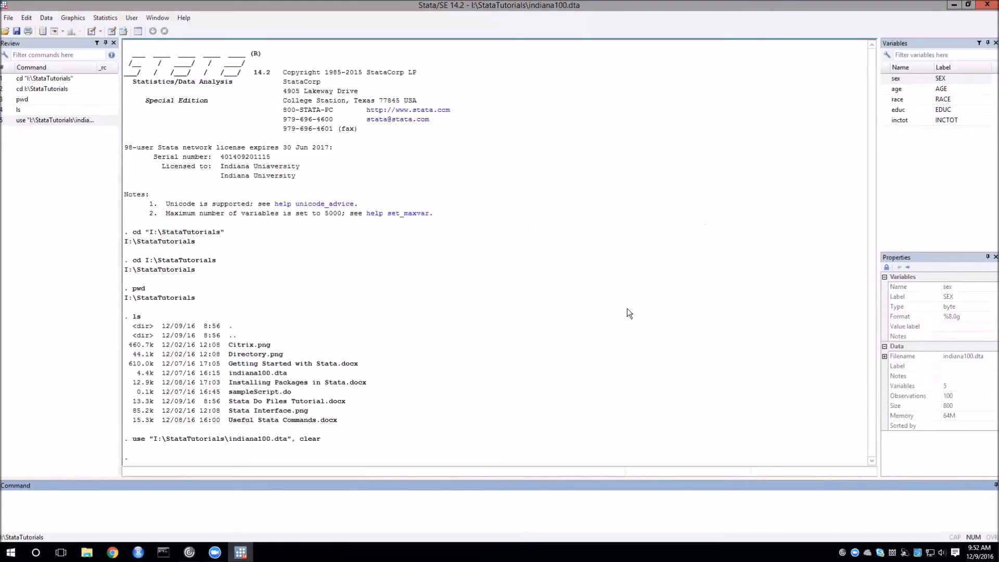
mouse_move(330, 445)
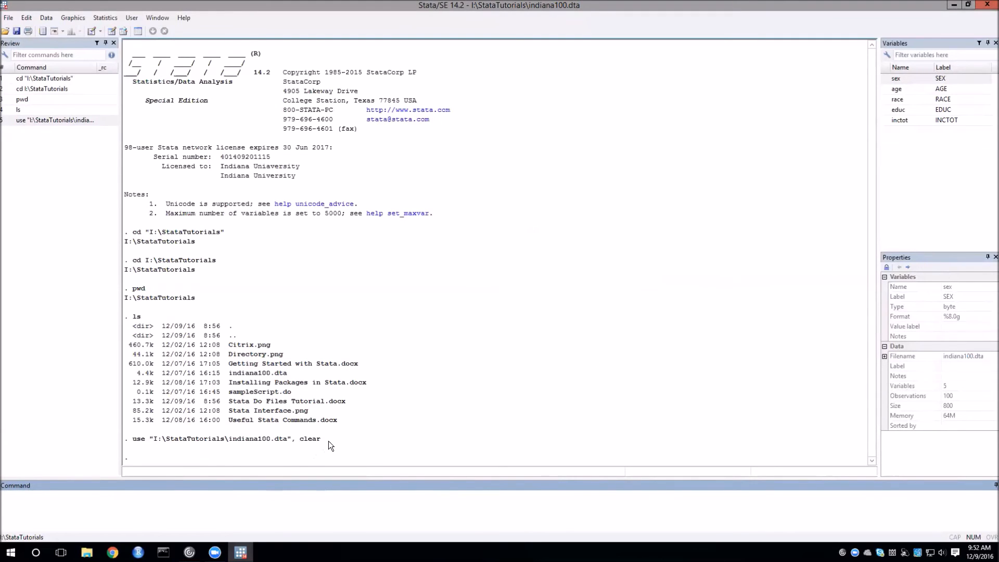
mouse_move(138, 450)
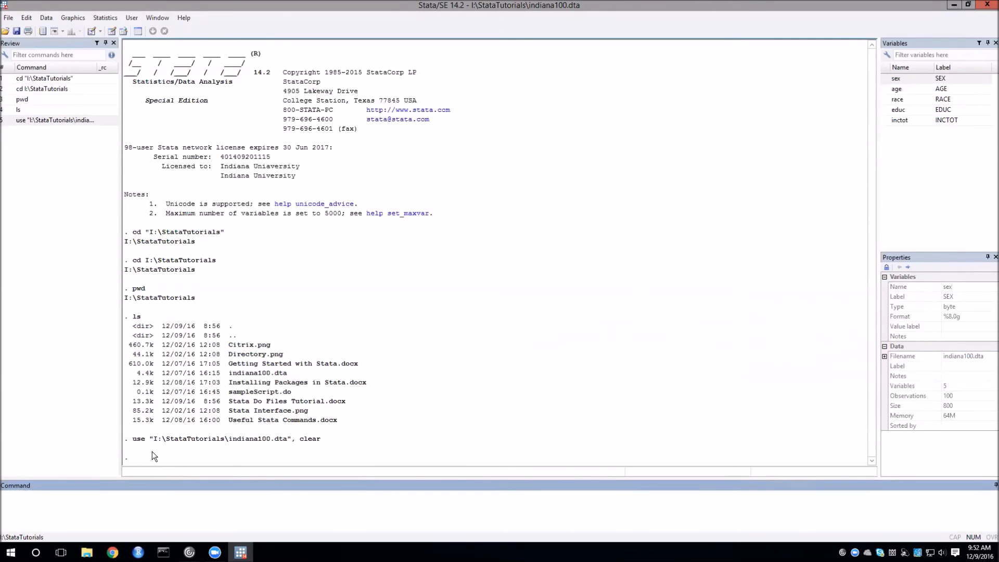
mouse_move(300, 451)
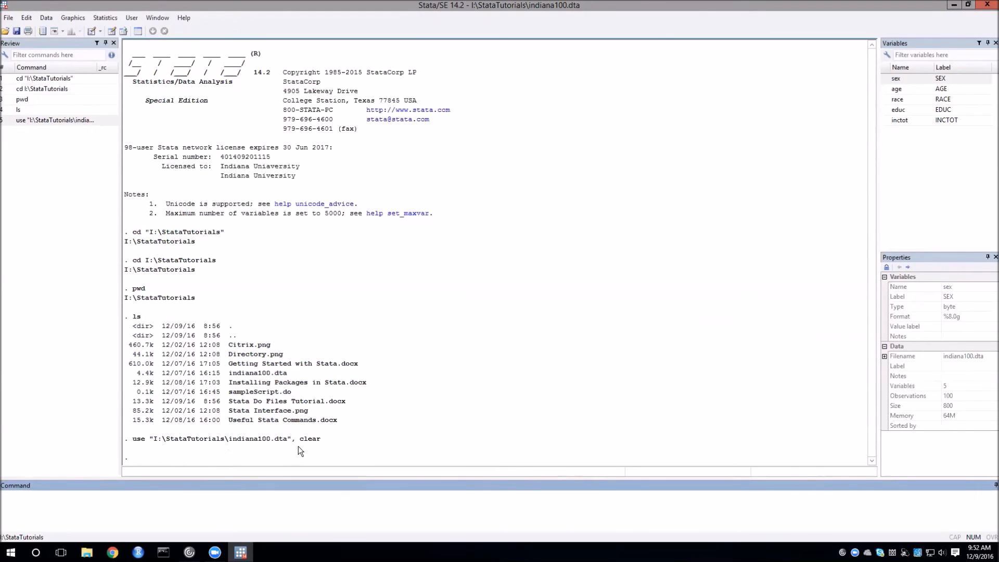
mouse_move(262, 388)
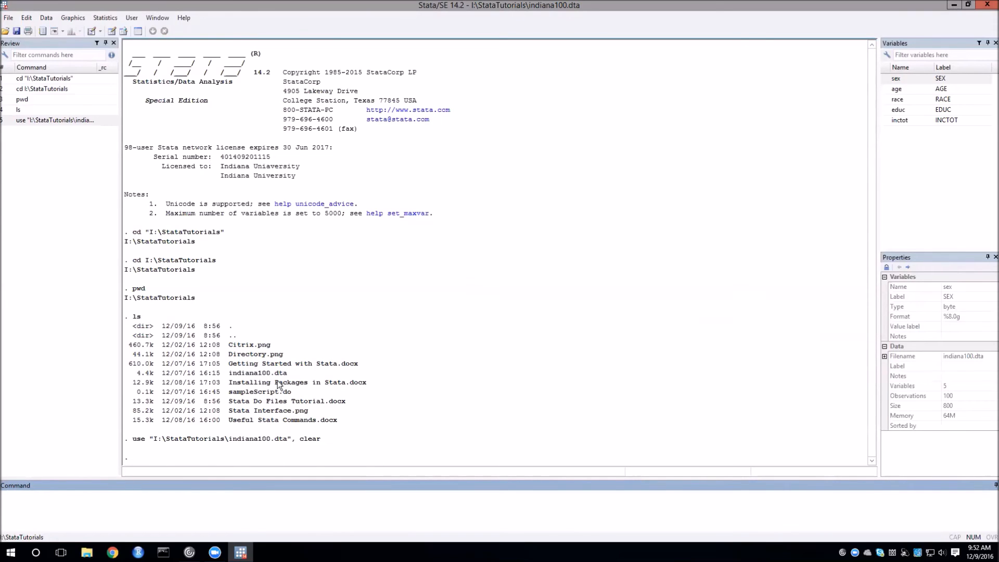
mouse_move(438, 372)
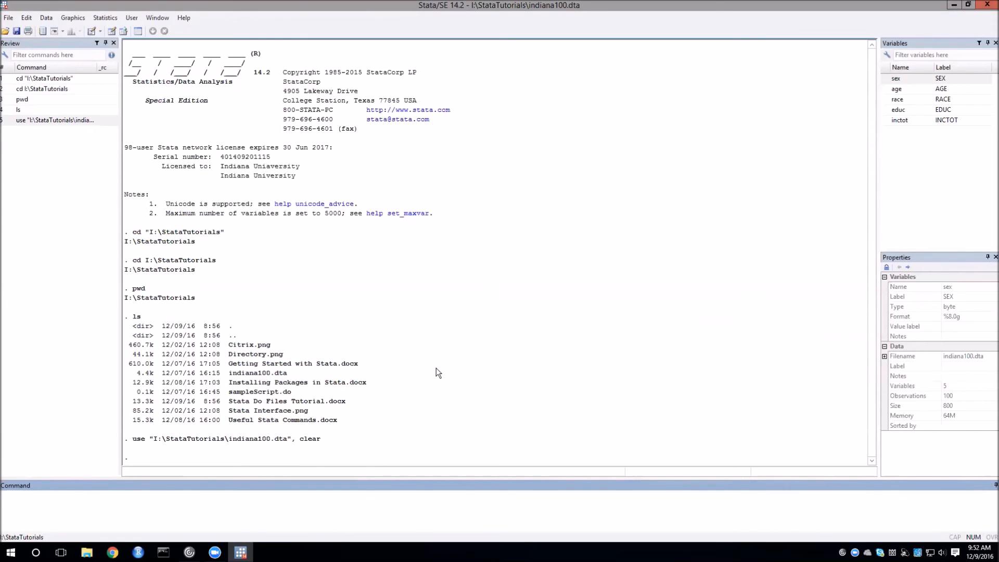
mouse_move(408, 490)
type("clear")
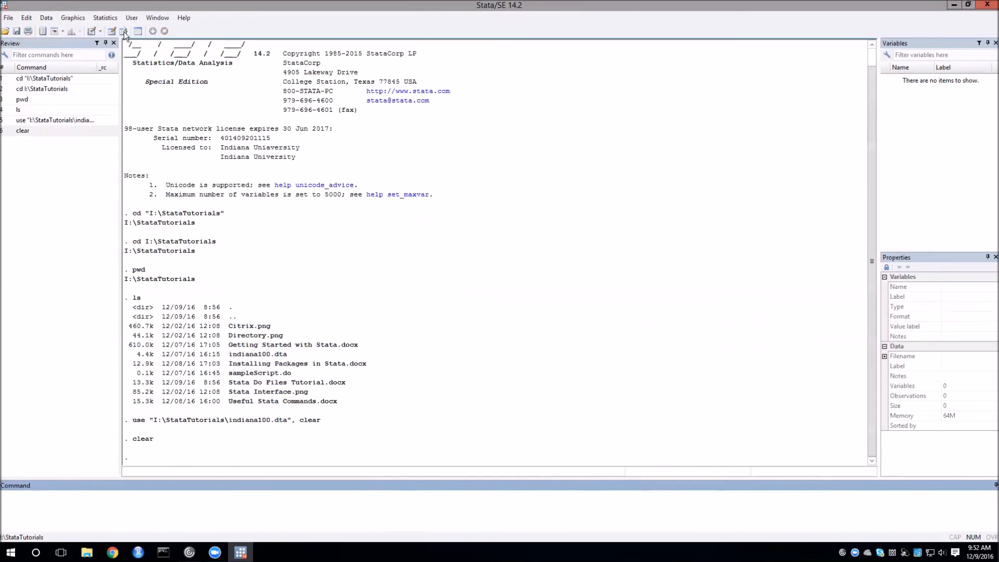
Step: Check the Data Editor (Browse) shows an empty dataset and close it
left_click(124, 30)
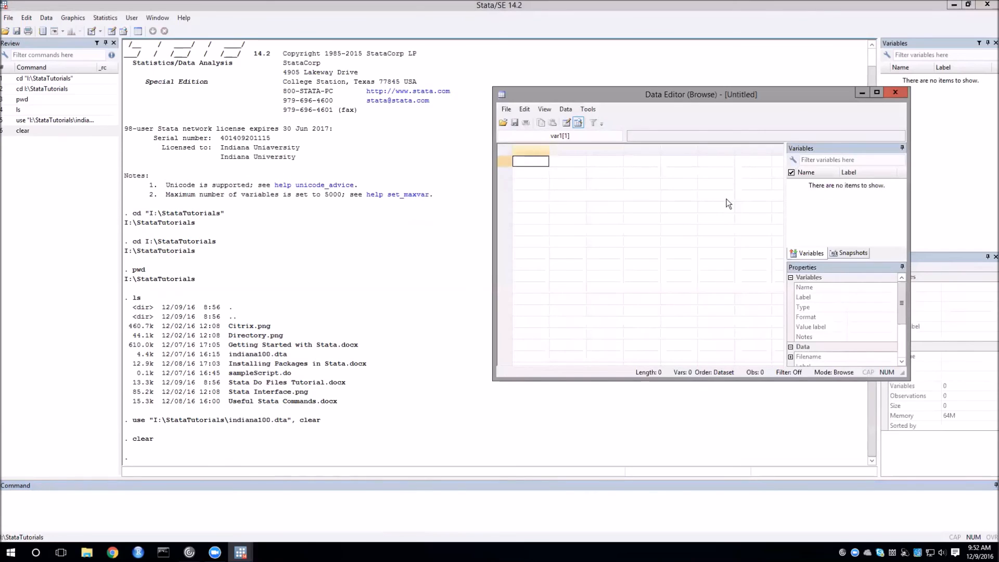
left_click(895, 93)
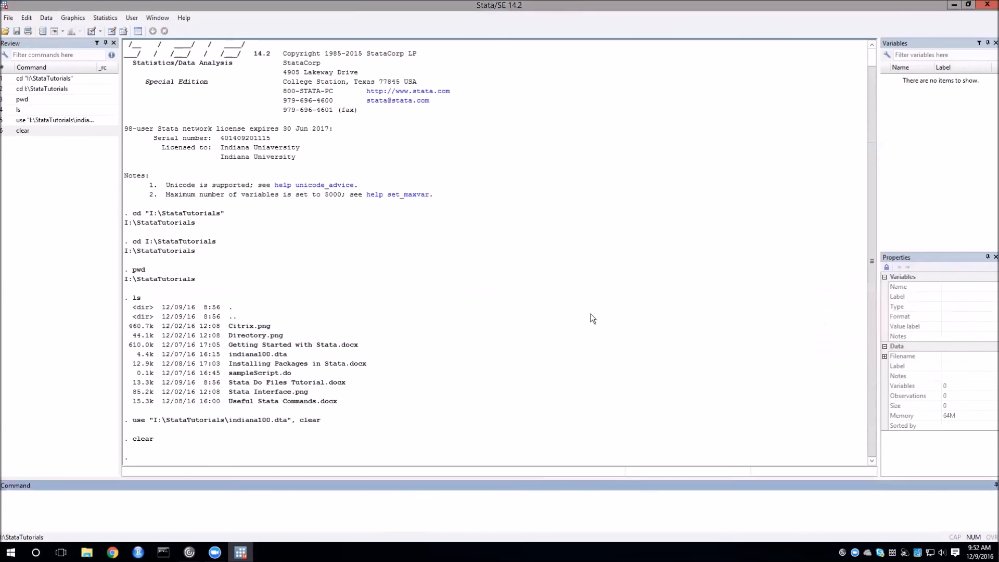
Step: Reload the dataset with 'use indiana100', restoring sex, age, race, educ and inctot
type("use")
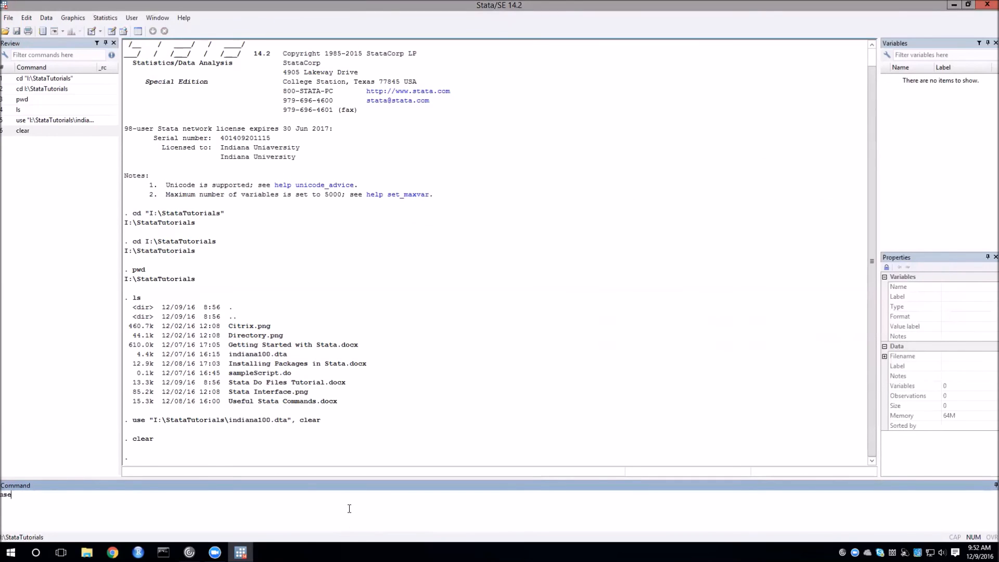
type("indiana100")
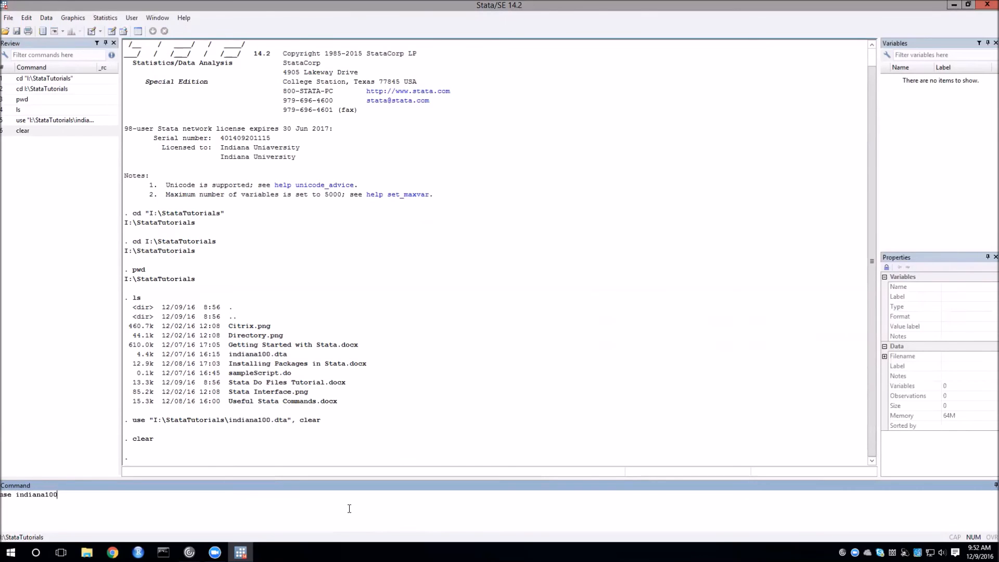
key("Return")
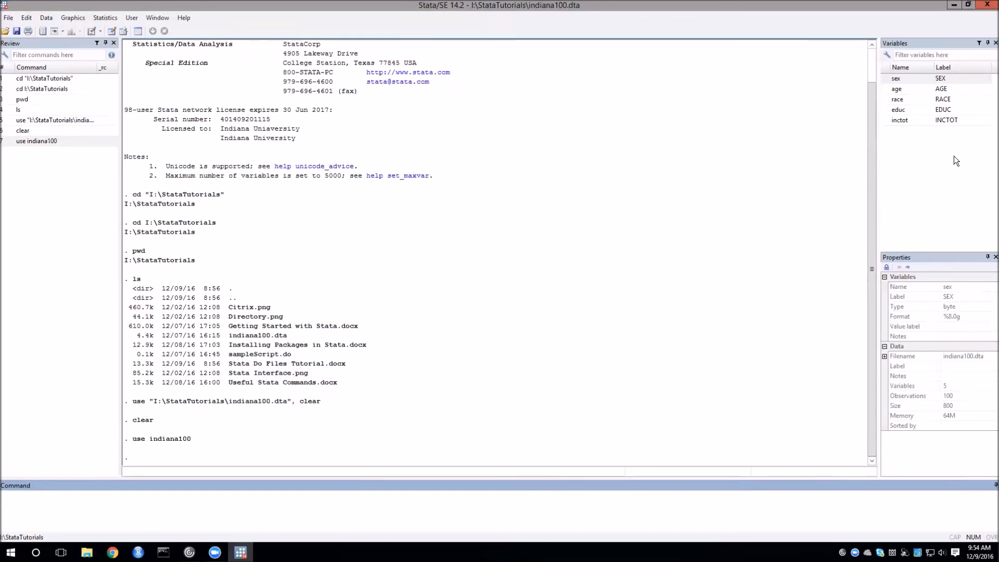
mouse_move(821, 220)
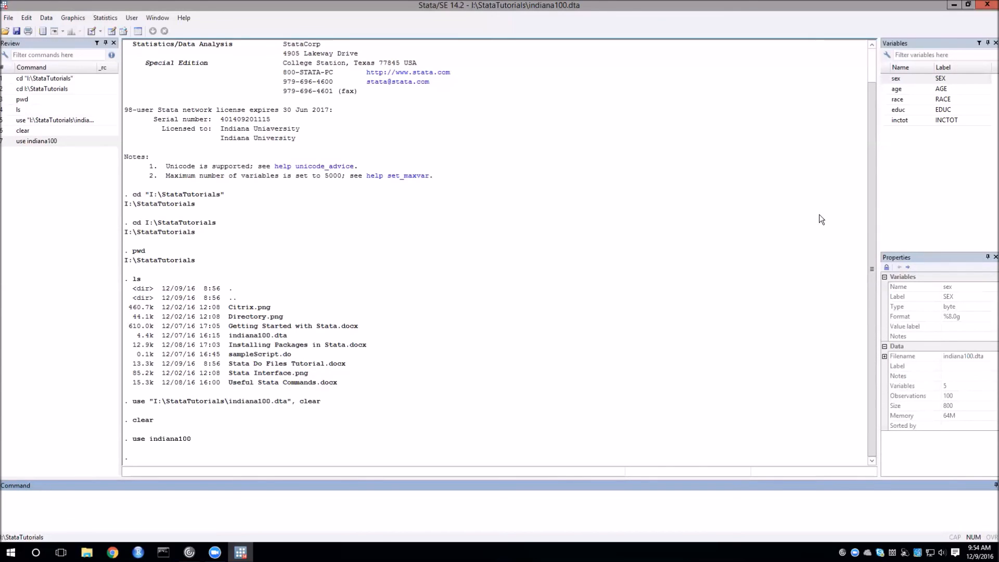
mouse_move(515, 419)
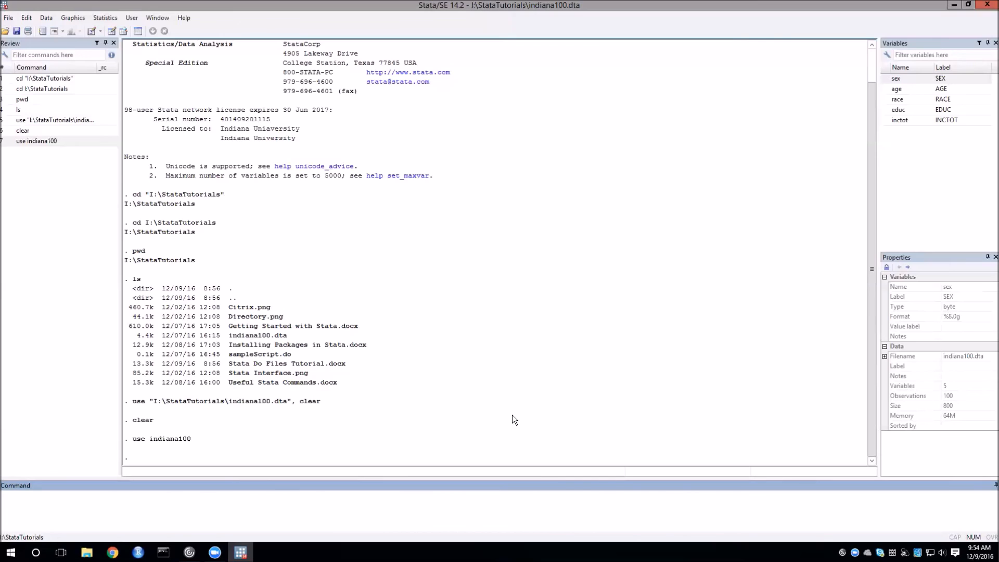
mouse_move(479, 510)
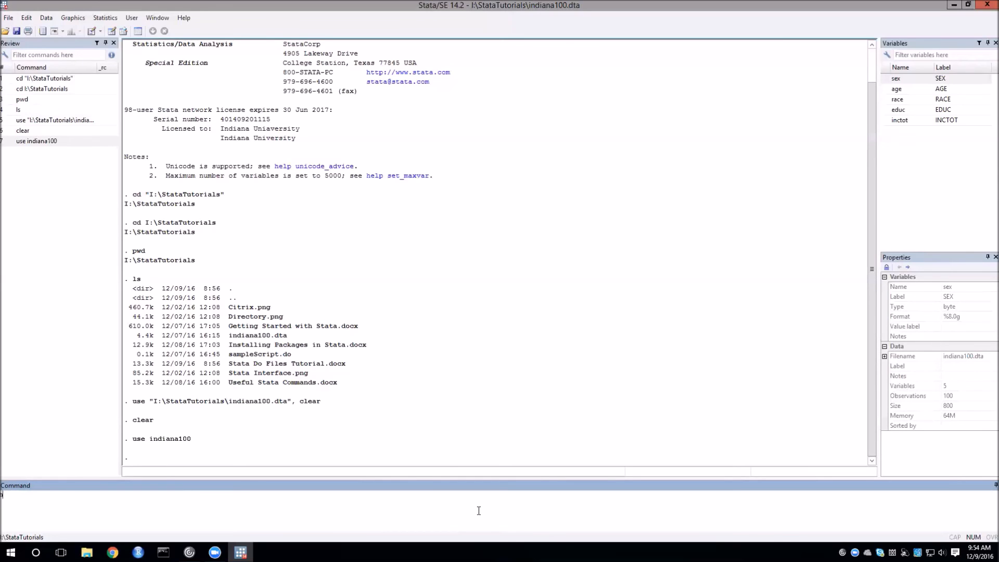
Step: Bring up the regress help page in the Viewer with 'help regress'
type("help")
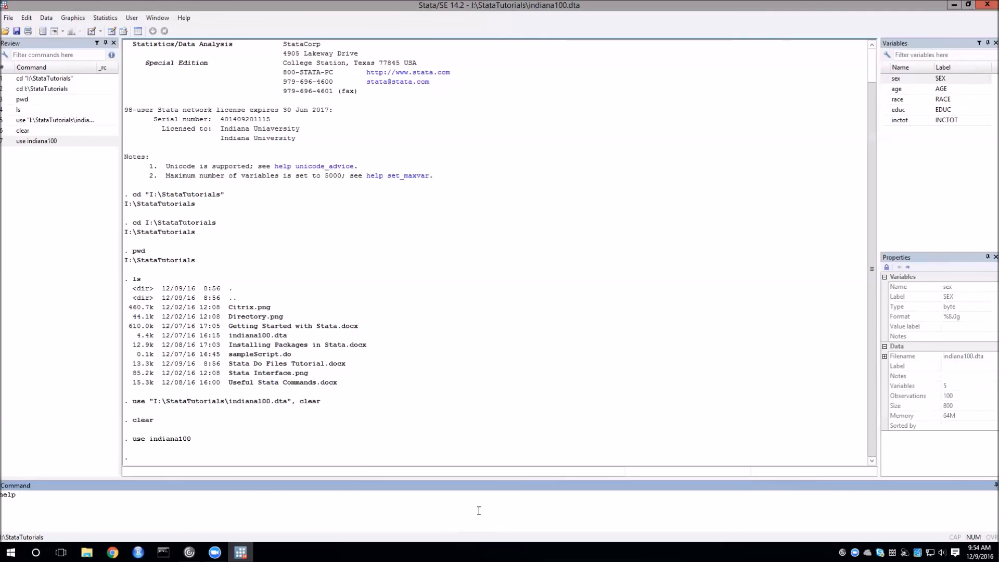
type("regr")
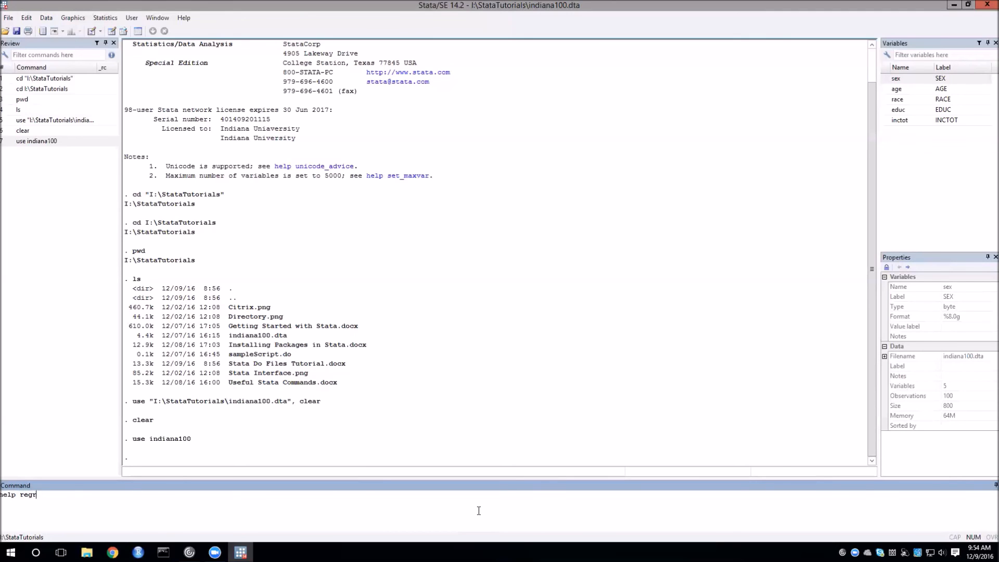
key("Return")
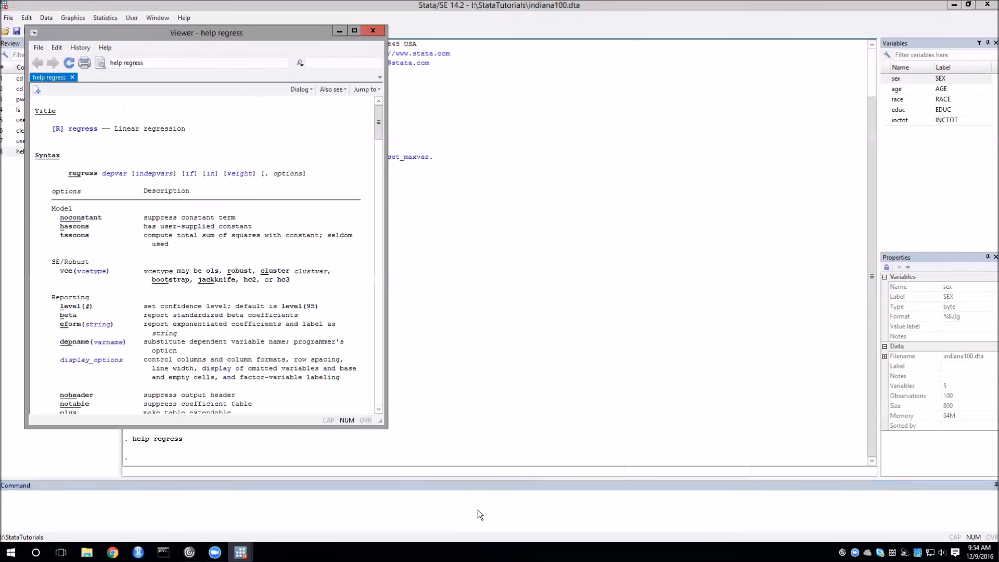
mouse_move(393, 248)
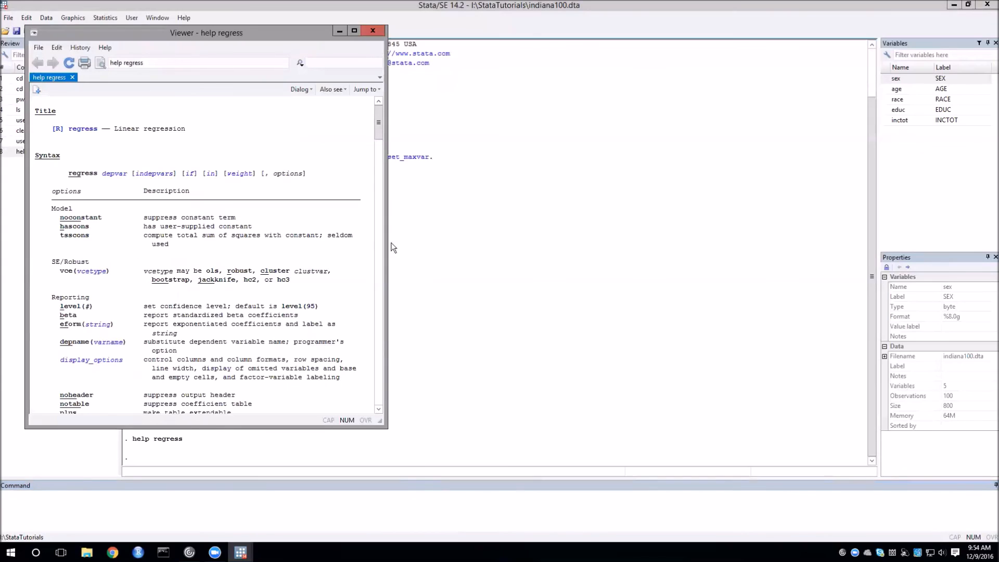
Step: Scroll the regress help down to its examples and close the Viewer
scroll("down", 3)
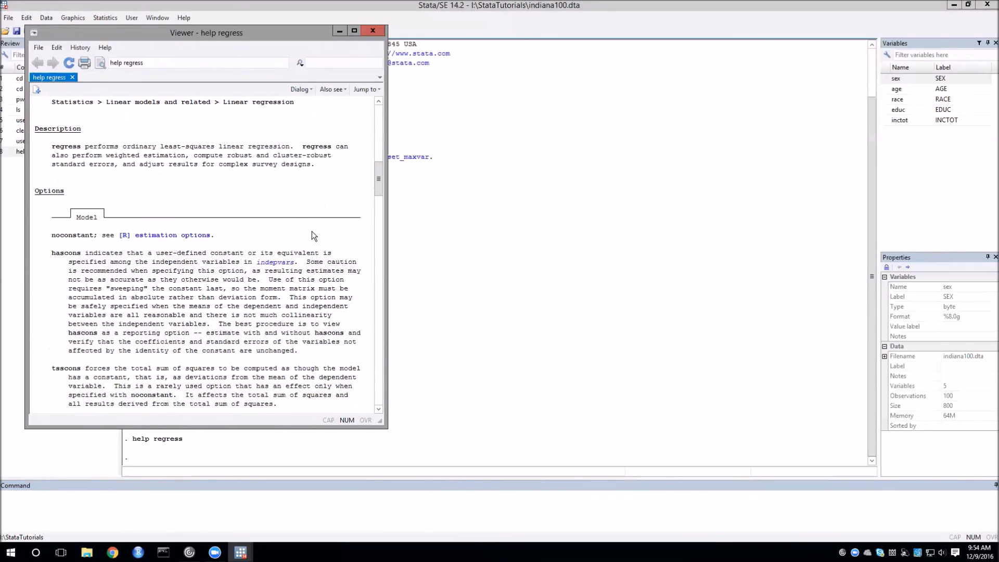
scroll("down", 3)
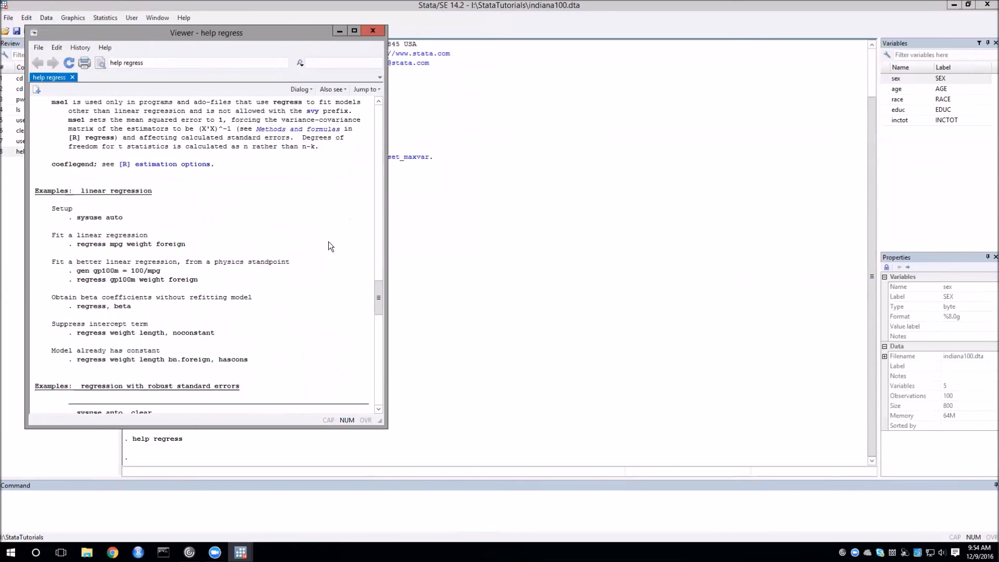
scroll("down", 3)
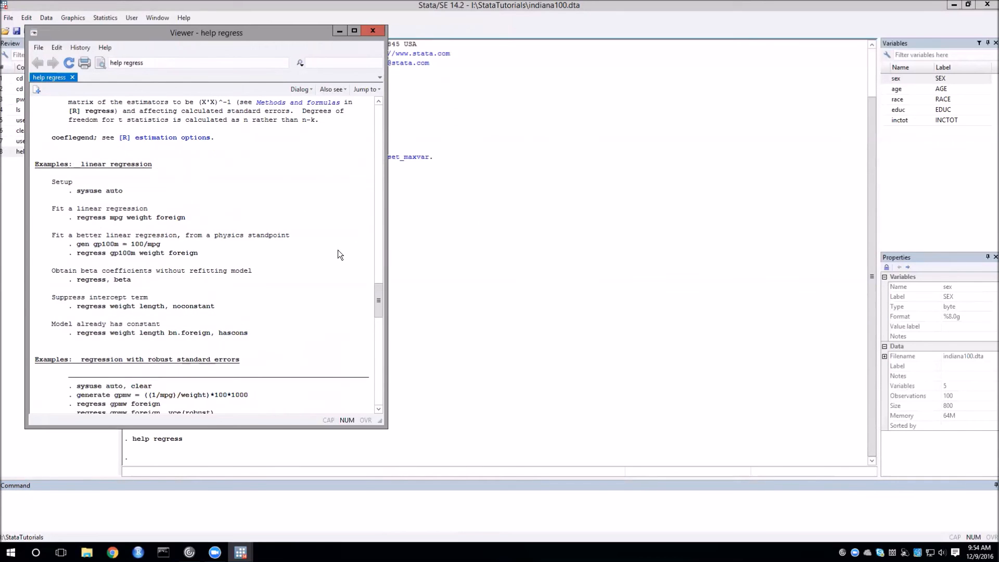
scroll("down", 3)
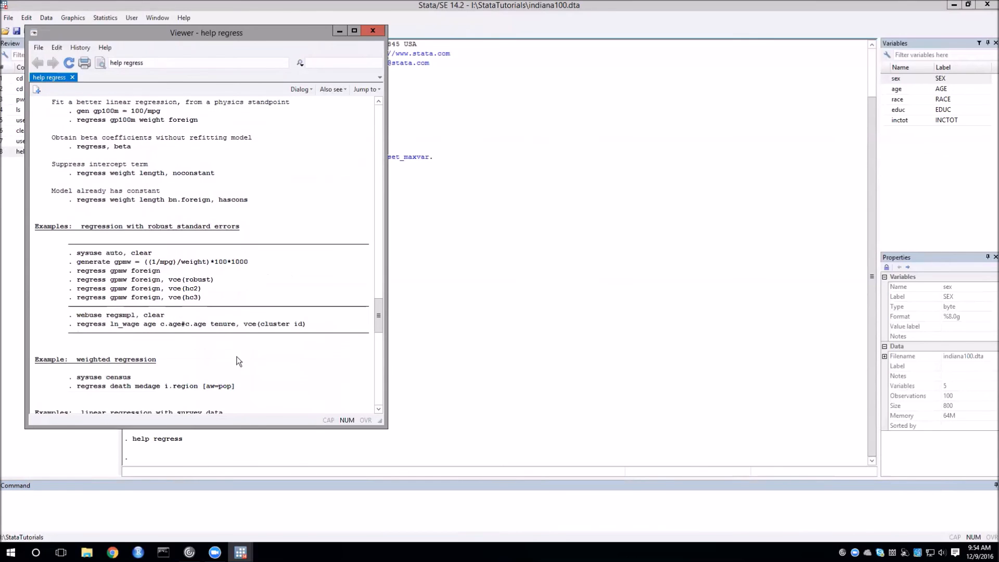
mouse_move(174, 300)
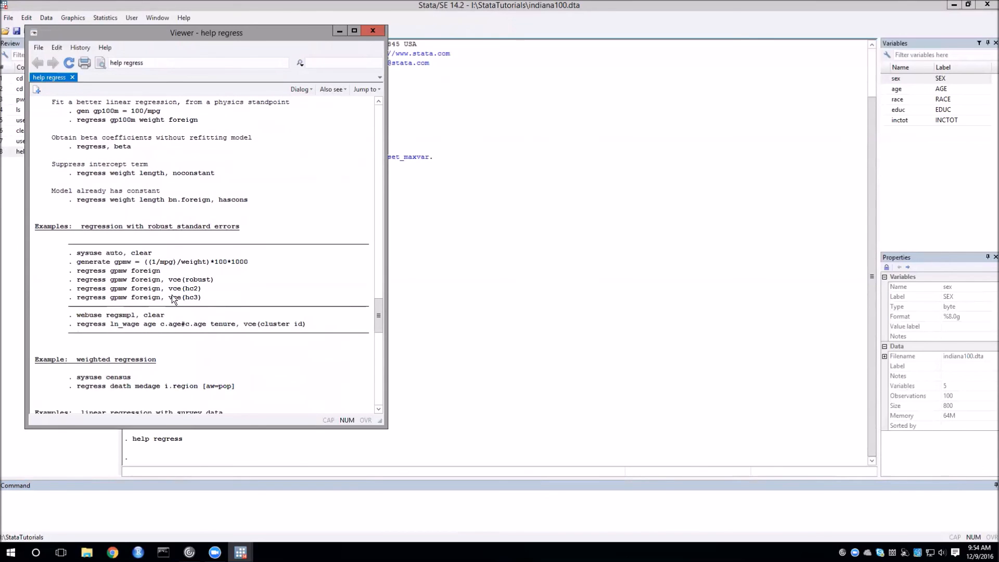
left_click(372, 31)
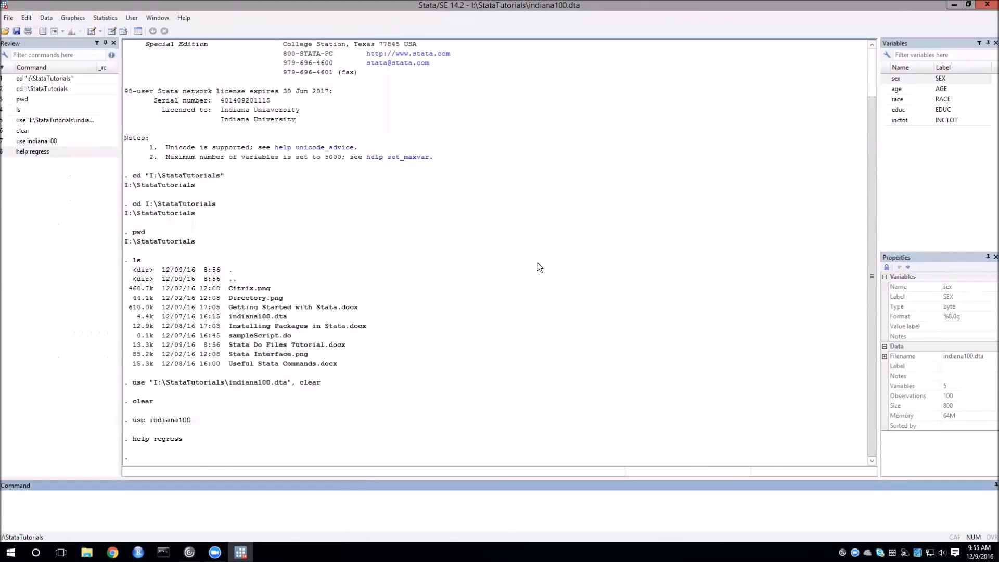
mouse_move(542, 280)
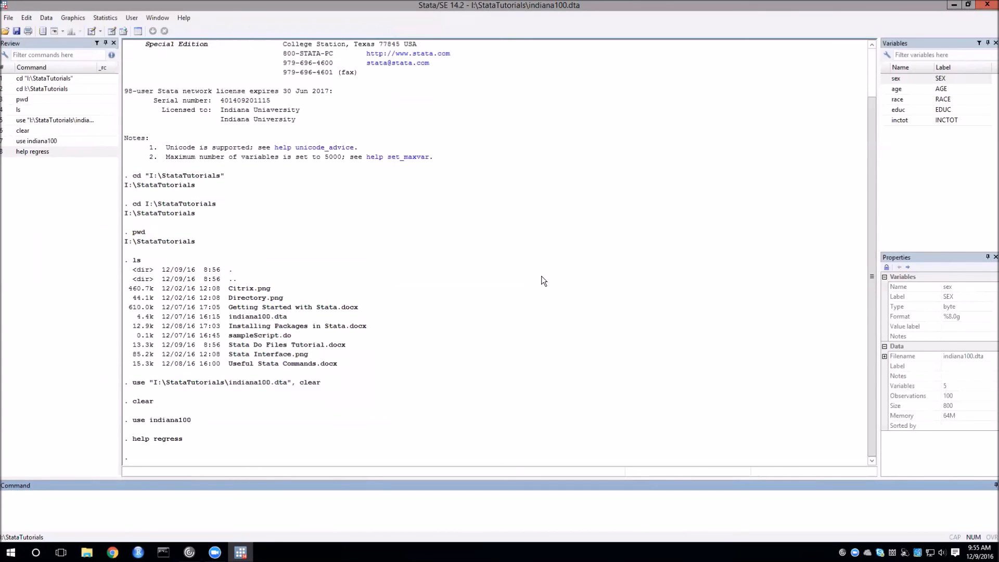